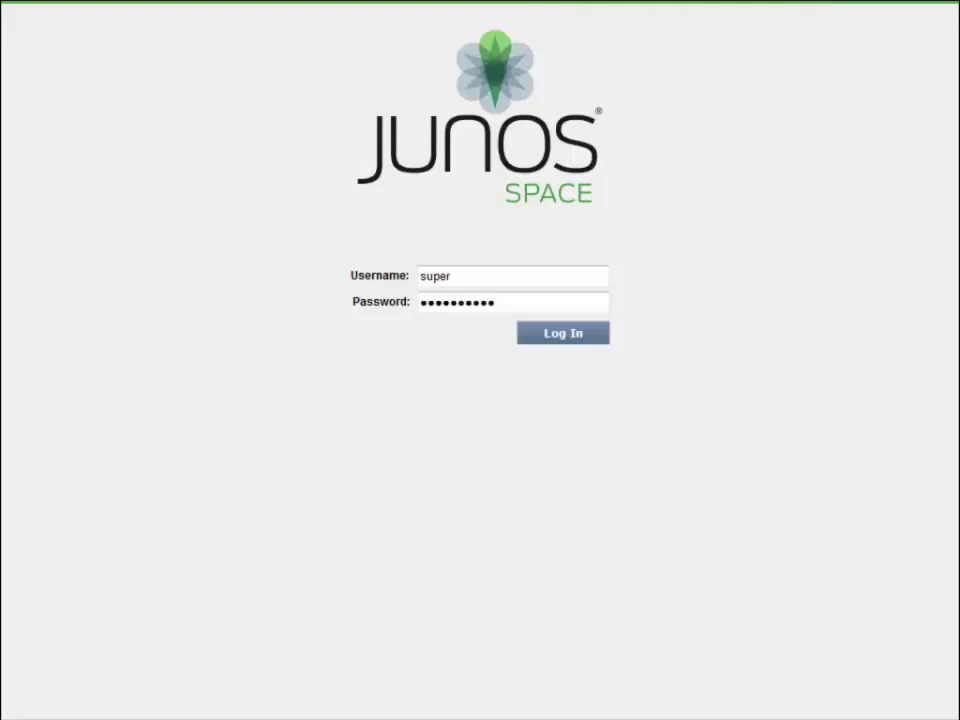
mouse_move(304, 576)
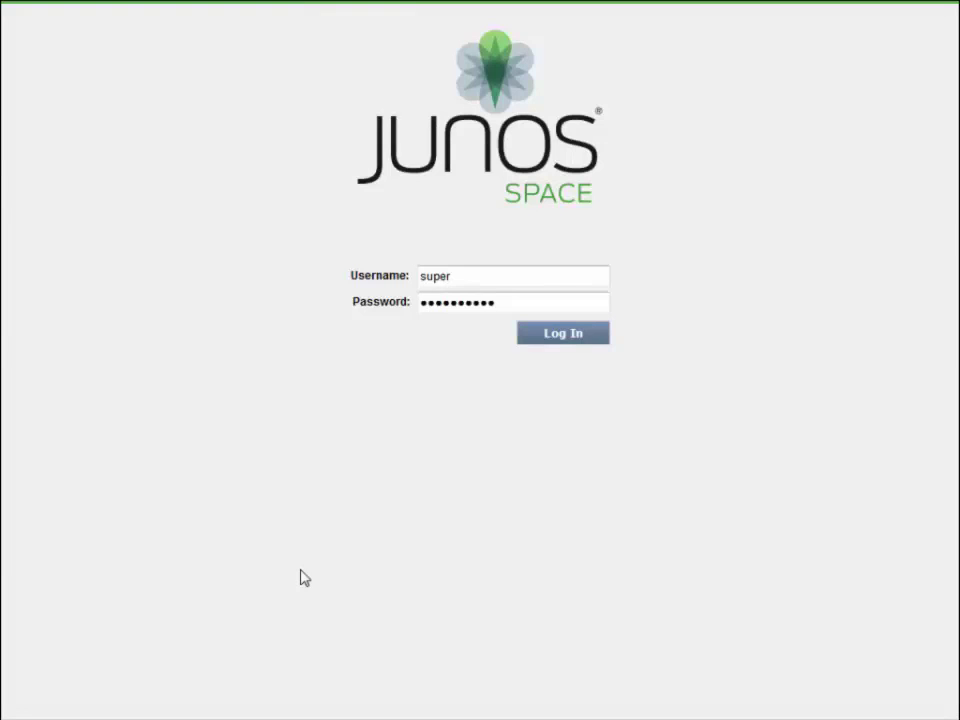
mouse_move(544, 340)
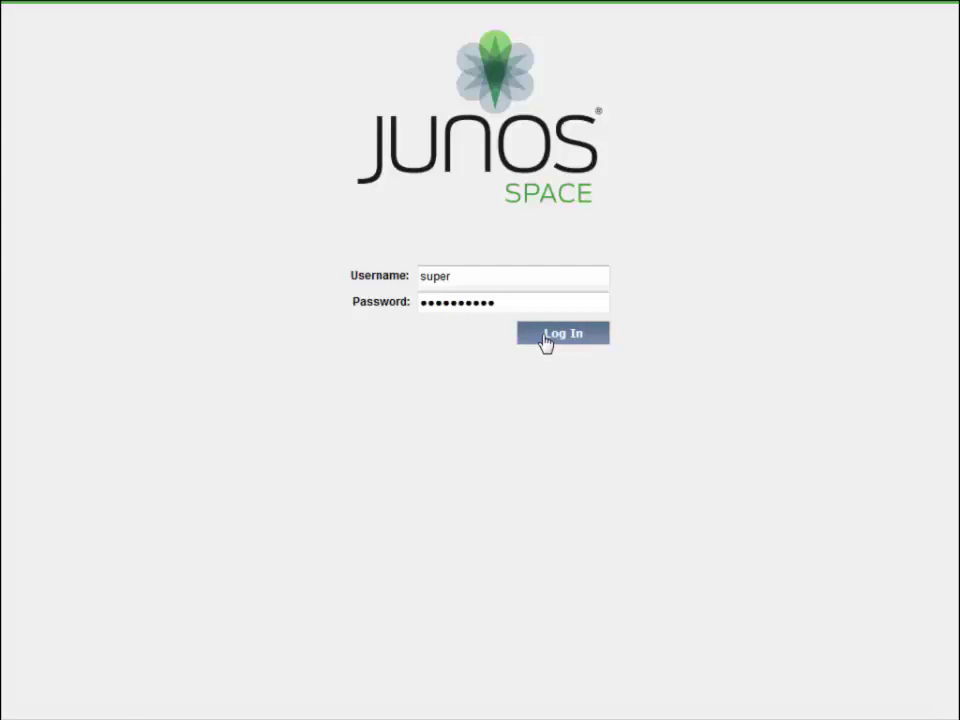
Log in as the super user, reaching the temporary-password change prompt
click(562, 332)
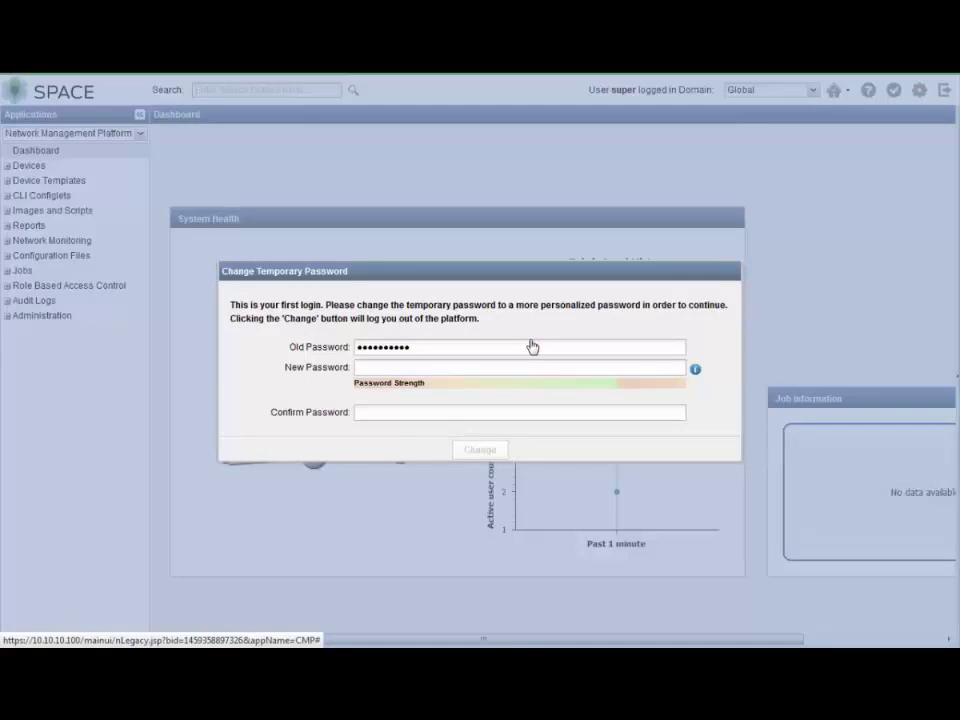
mouse_move(492, 368)
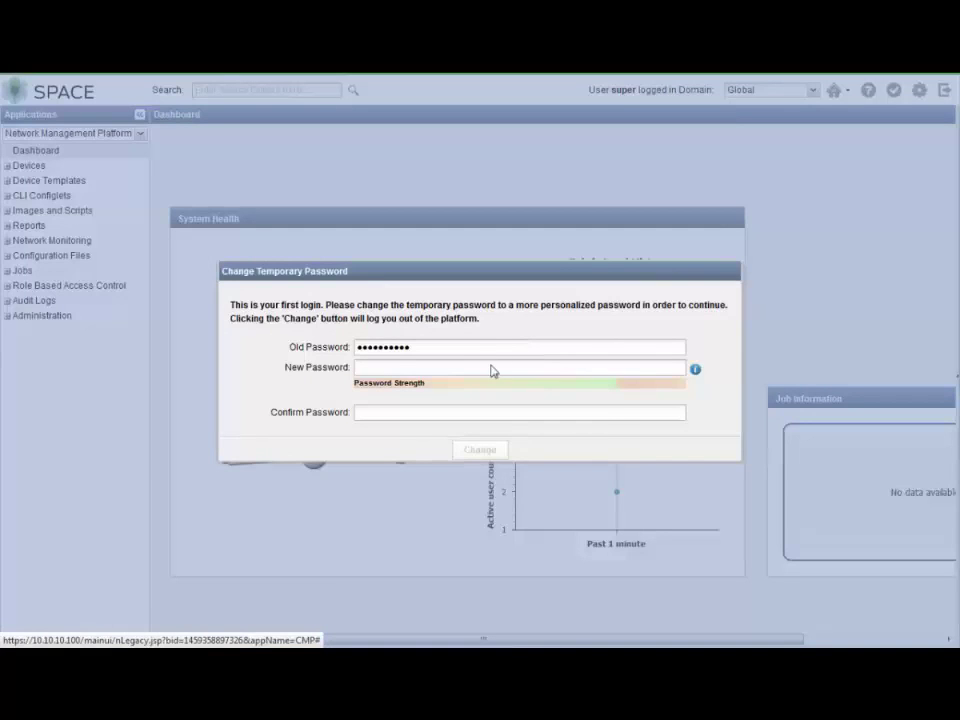
Enter the new password in New Password and Confirm Password to replace the temporary one
click(520, 368)
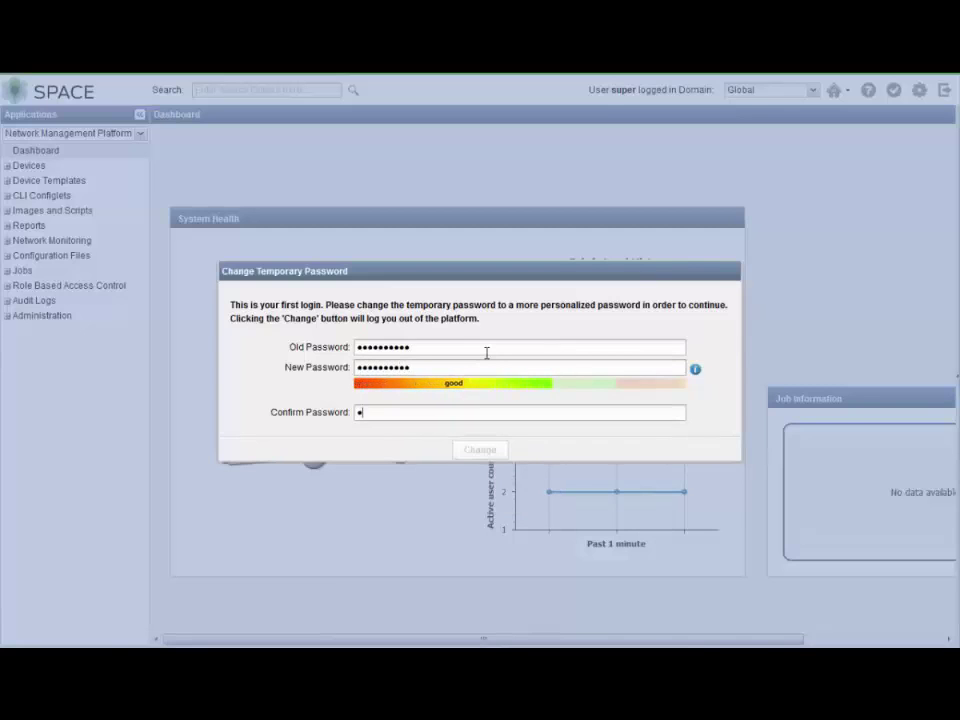
click(480, 448)
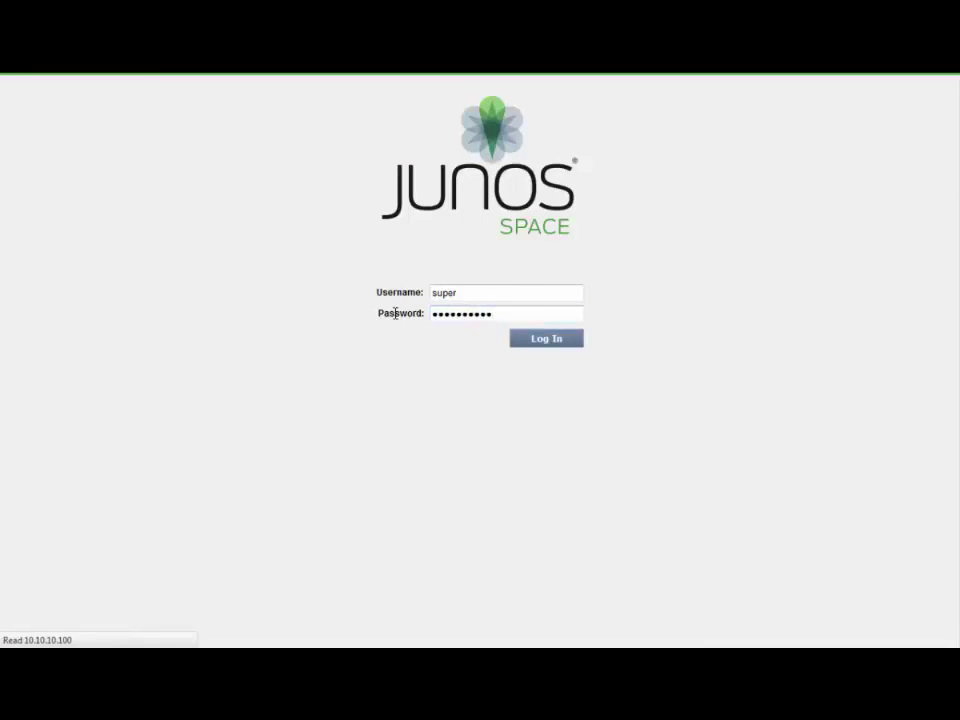
Log back in as super and start modifying the super account under User Accounts
click(546, 338)
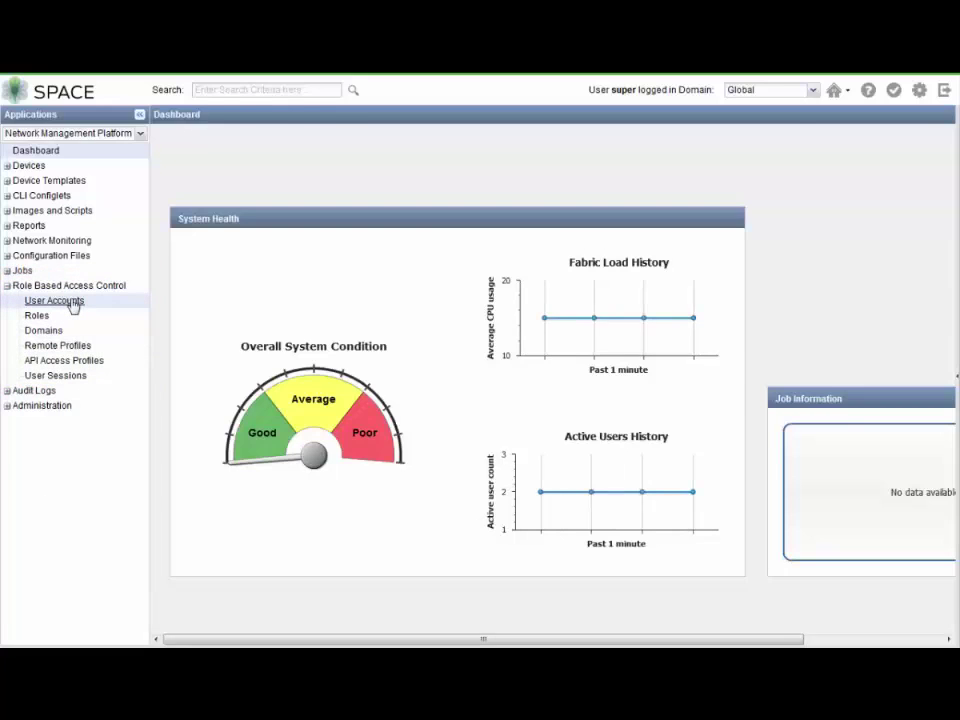
click(54, 300)
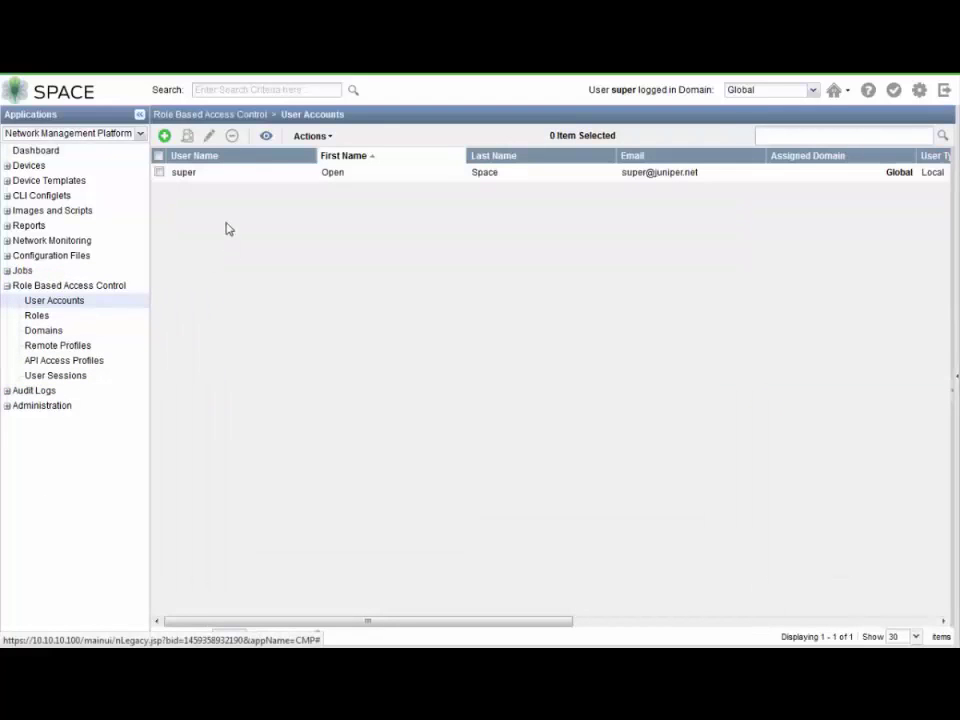
click(158, 172)
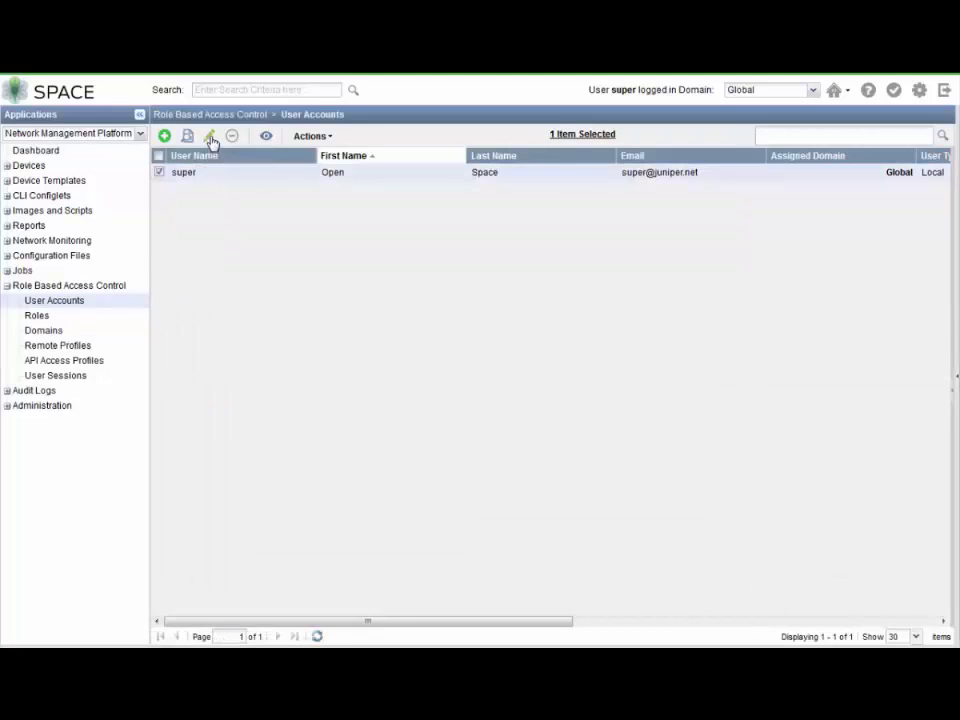
click(210, 136)
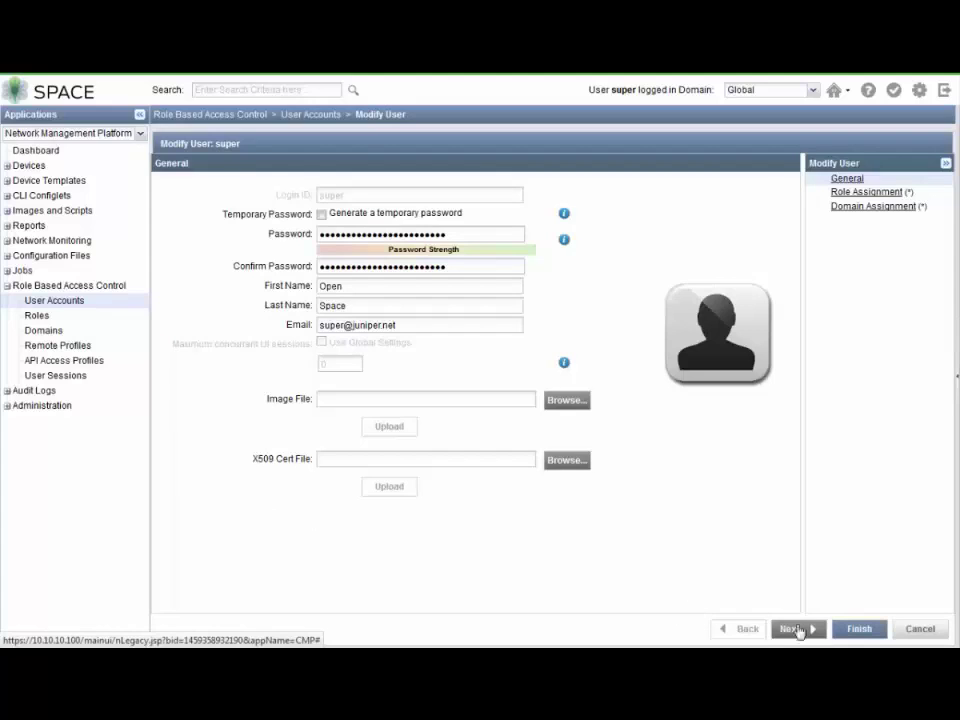
Step through the role and domain assignment pages, then cancel without changes
click(792, 628)
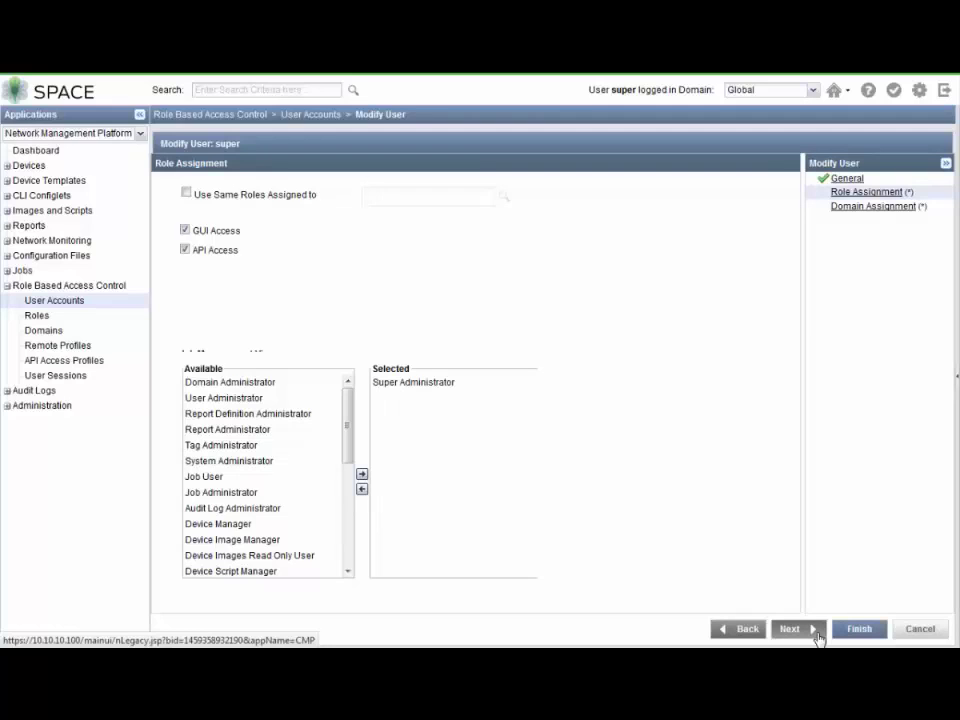
click(796, 628)
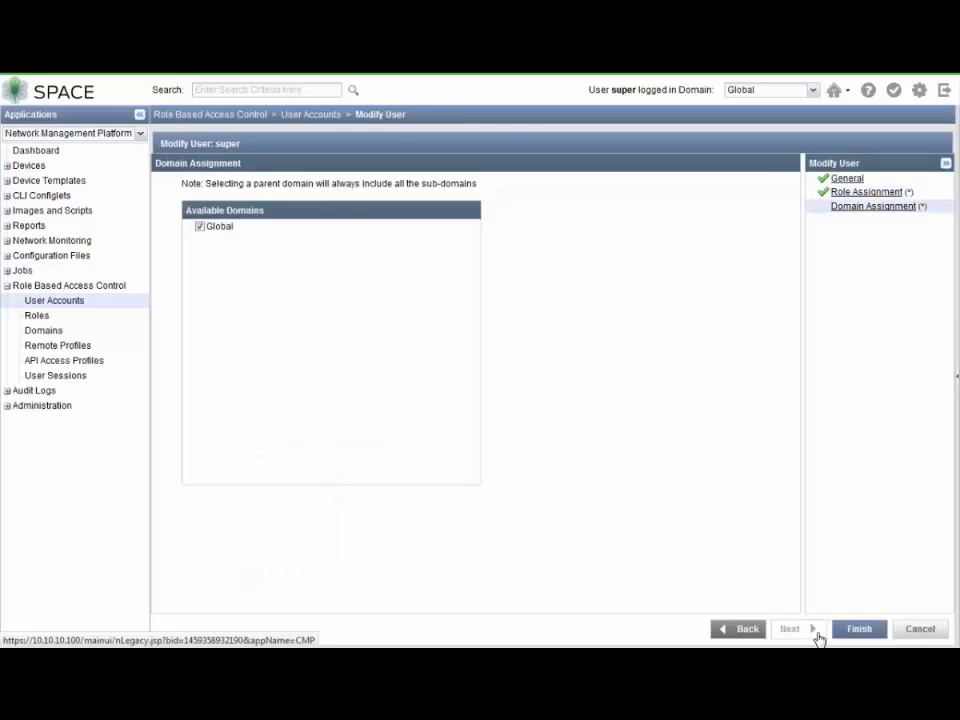
mouse_move(922, 636)
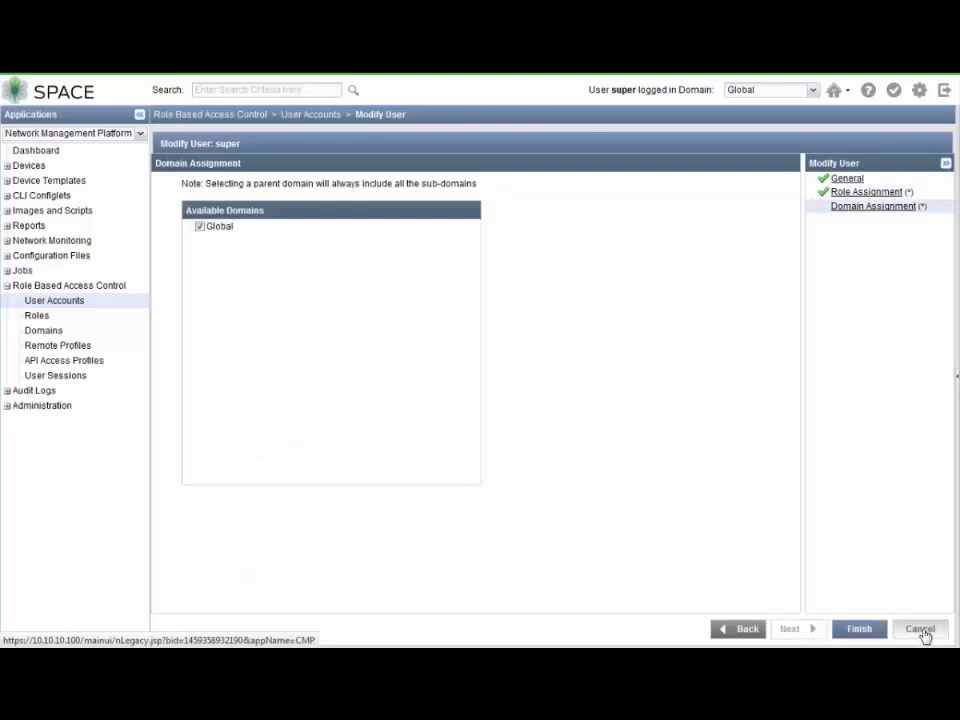
click(920, 628)
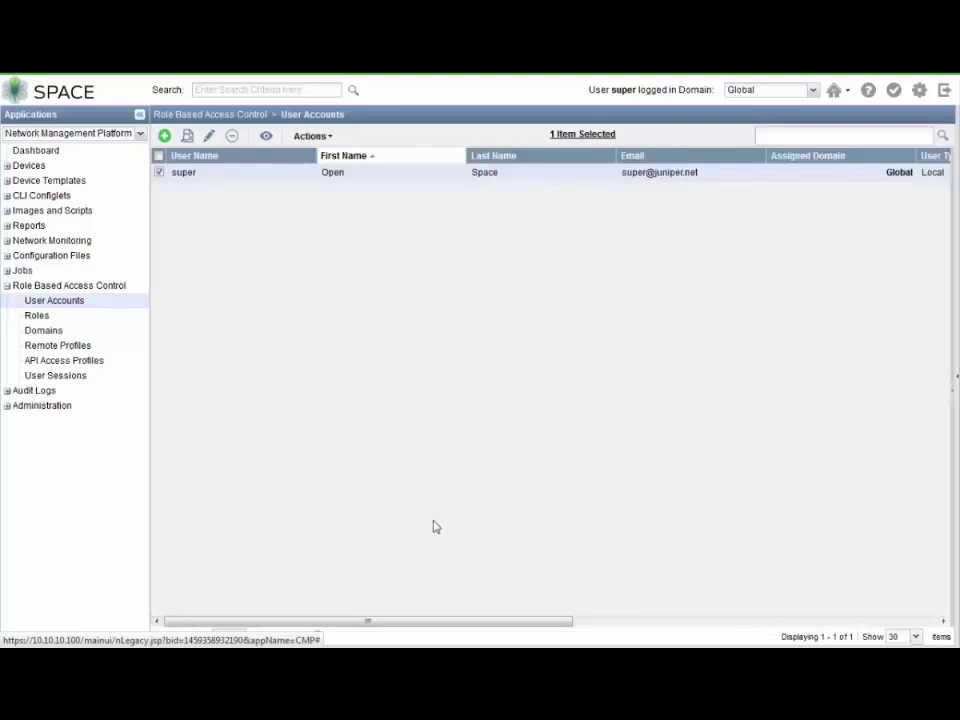
Reach Modify Application Settings for Network Management Platform via Administration > Applications
click(40, 404)
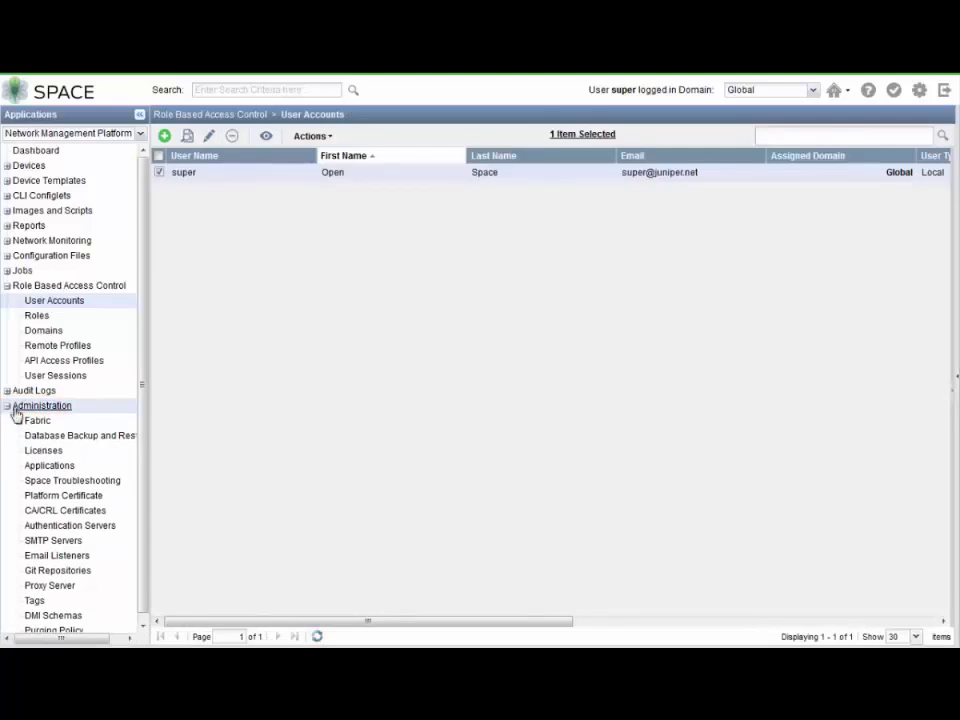
click(48, 464)
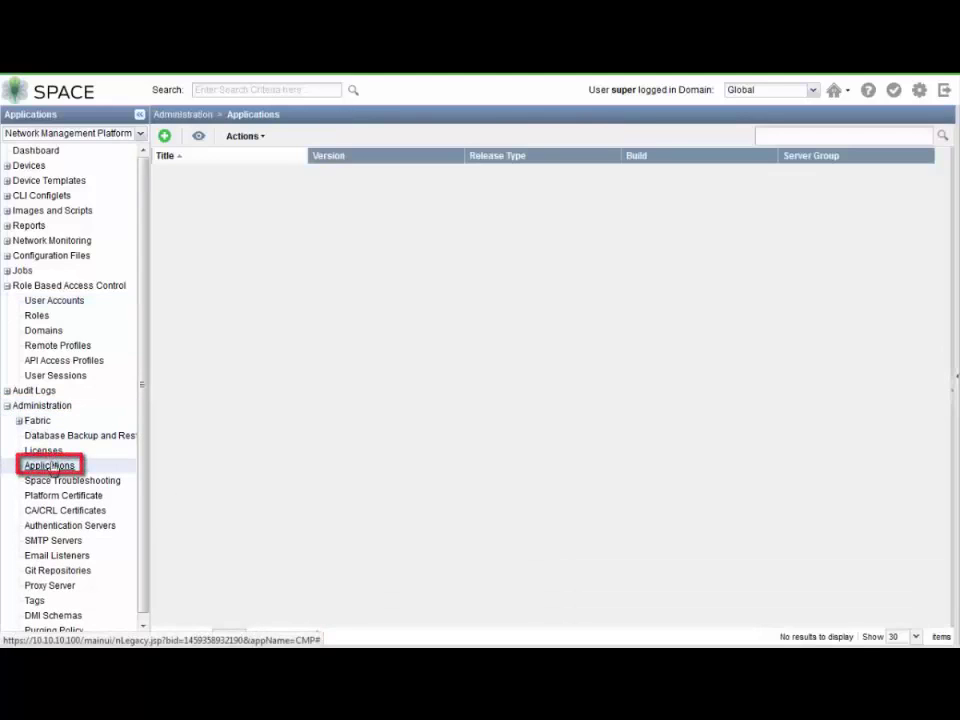
right_click(220, 172)
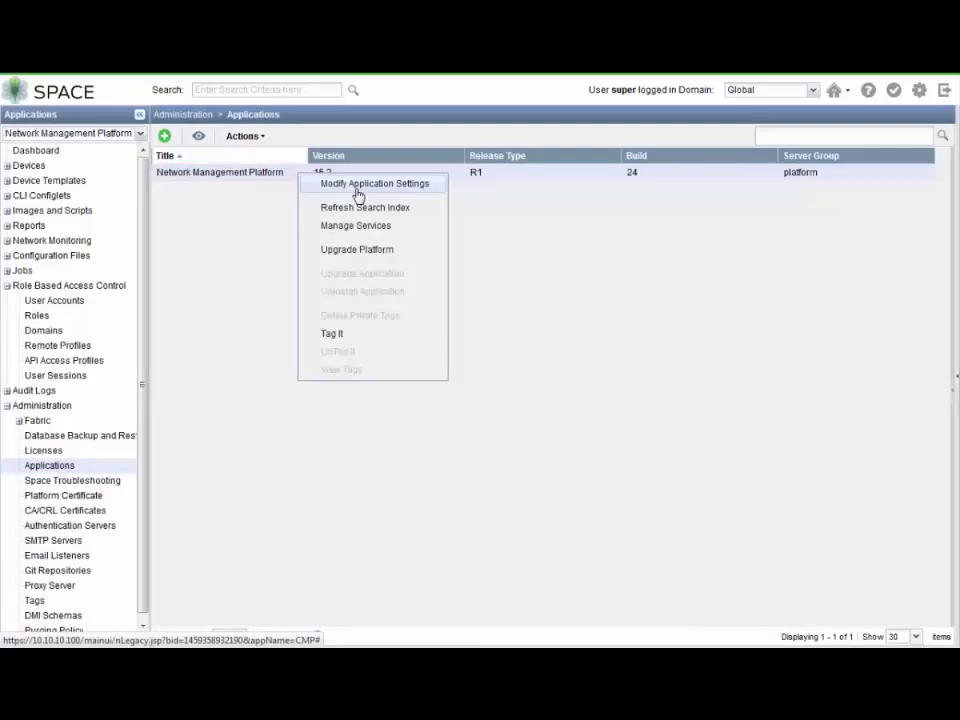
click(374, 184)
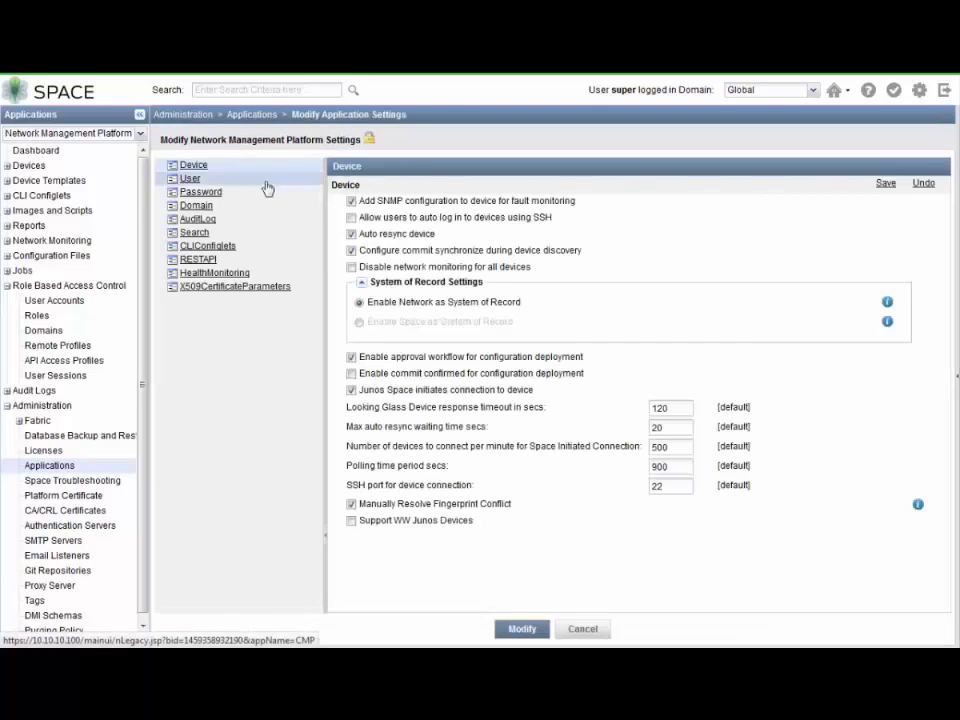
Set the password minimum to 6 characters, review the other limits, and save as draft
click(200, 192)
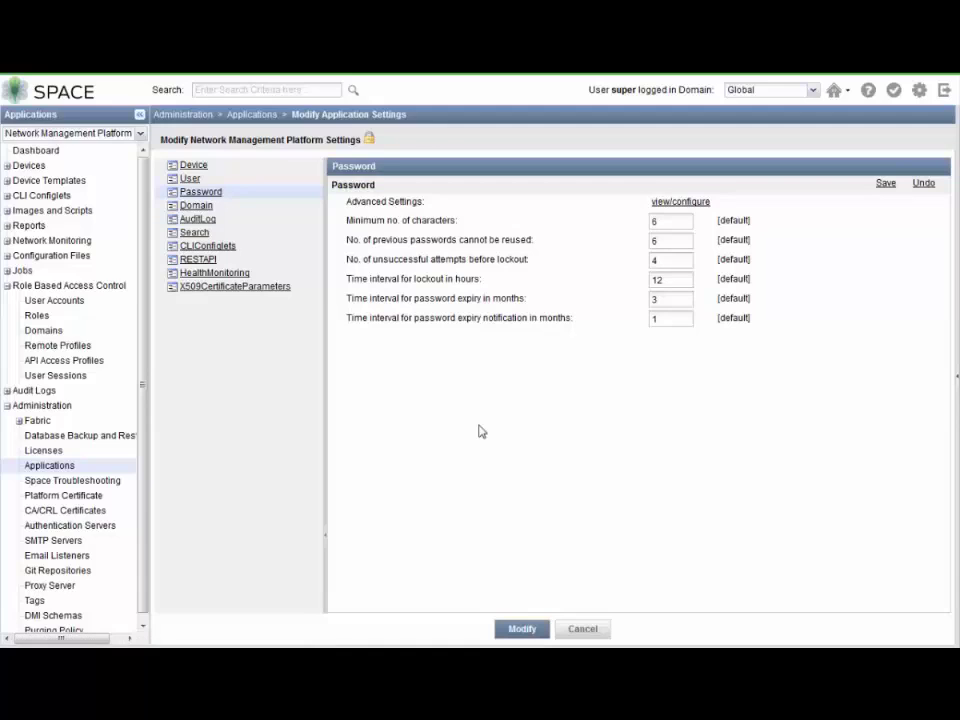
mouse_move(486, 388)
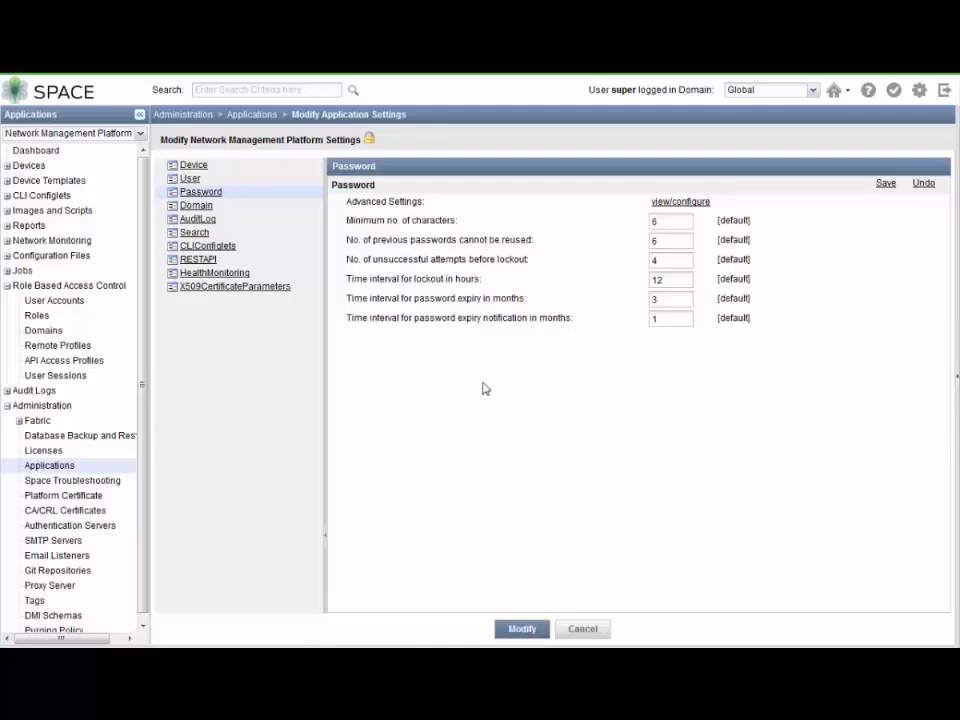
mouse_move(510, 408)
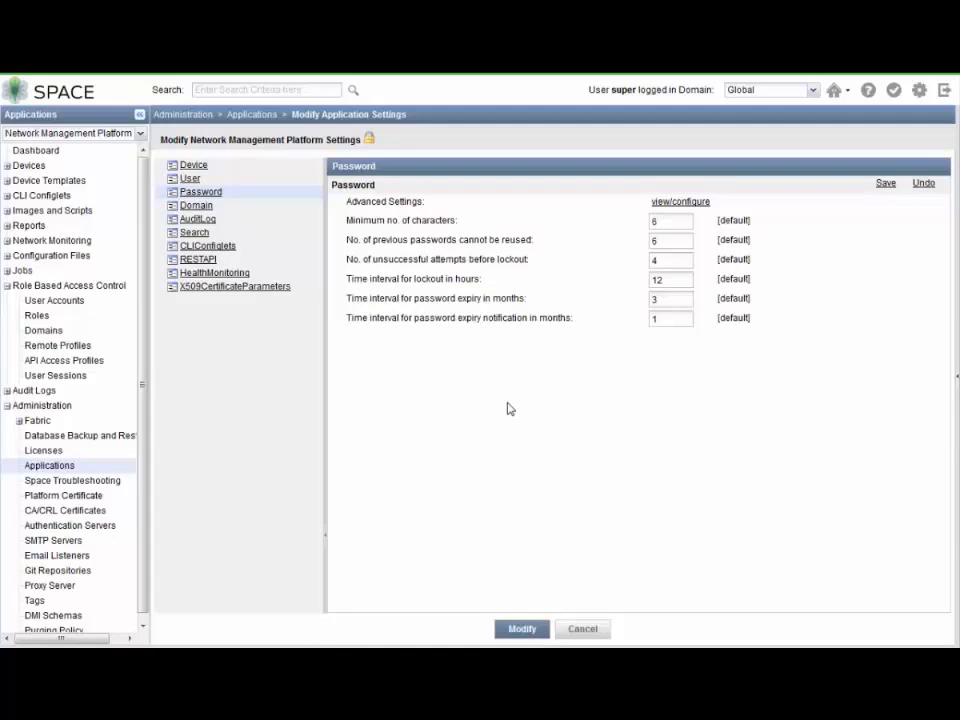
mouse_move(742, 312)
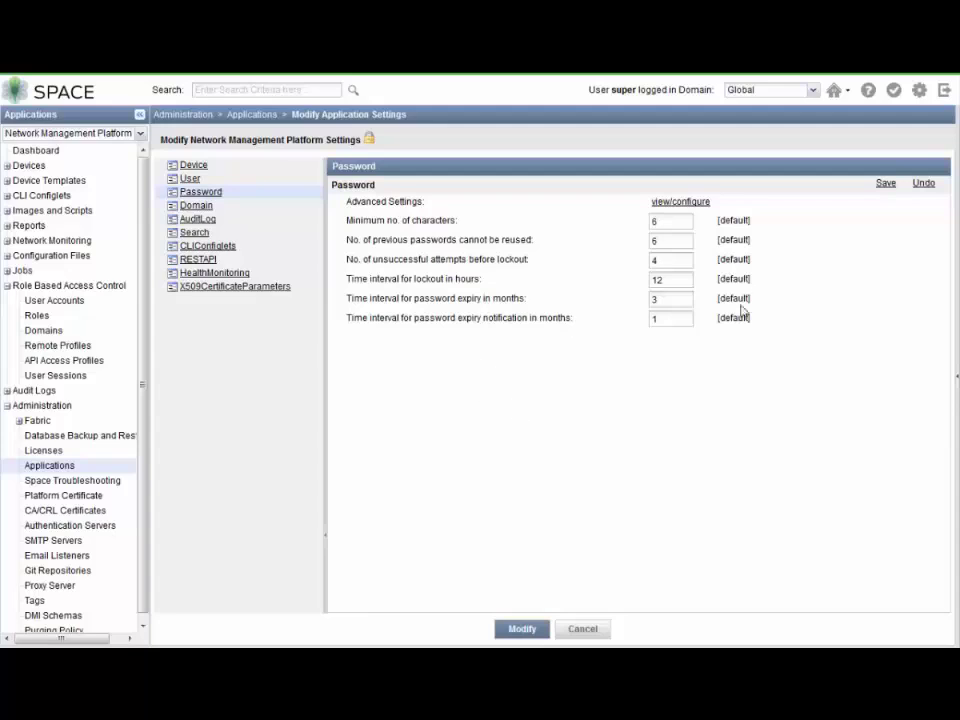
mouse_move(698, 232)
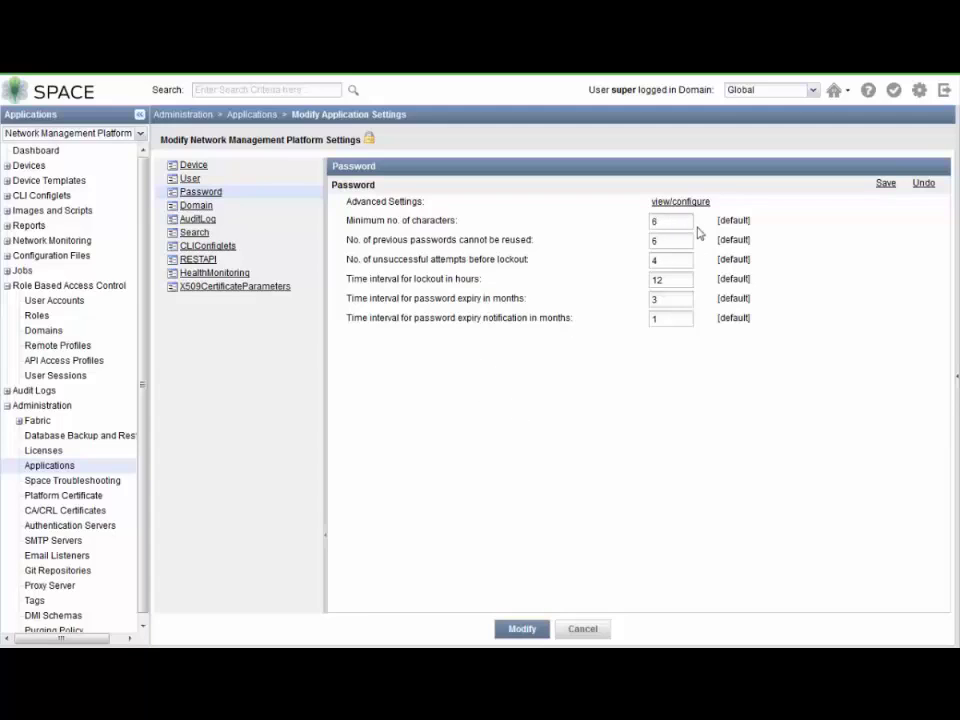
text(1)
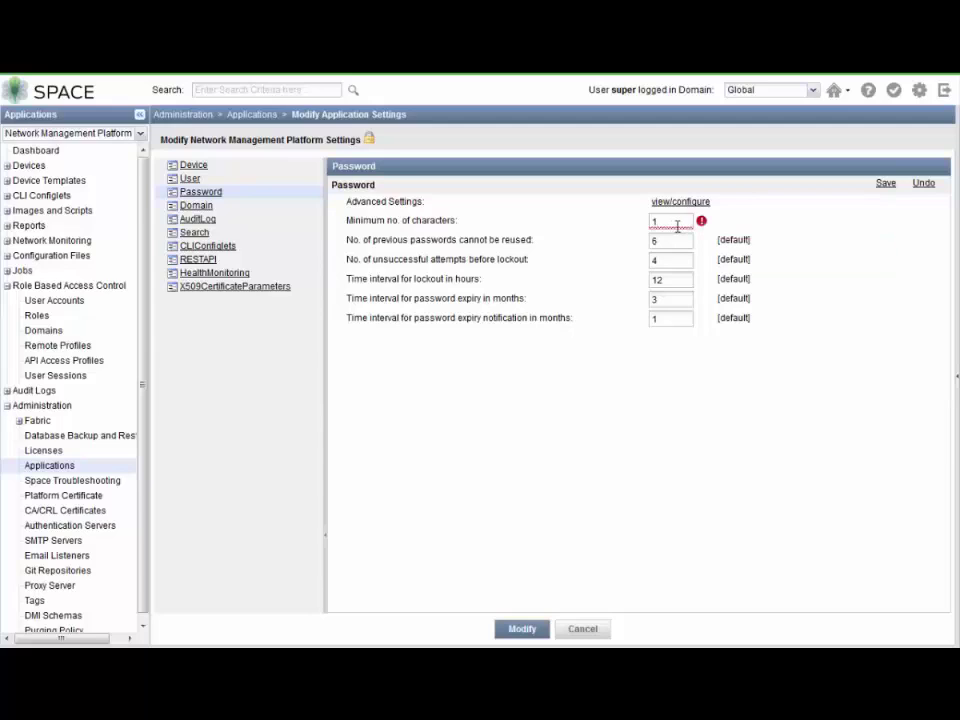
text(6)
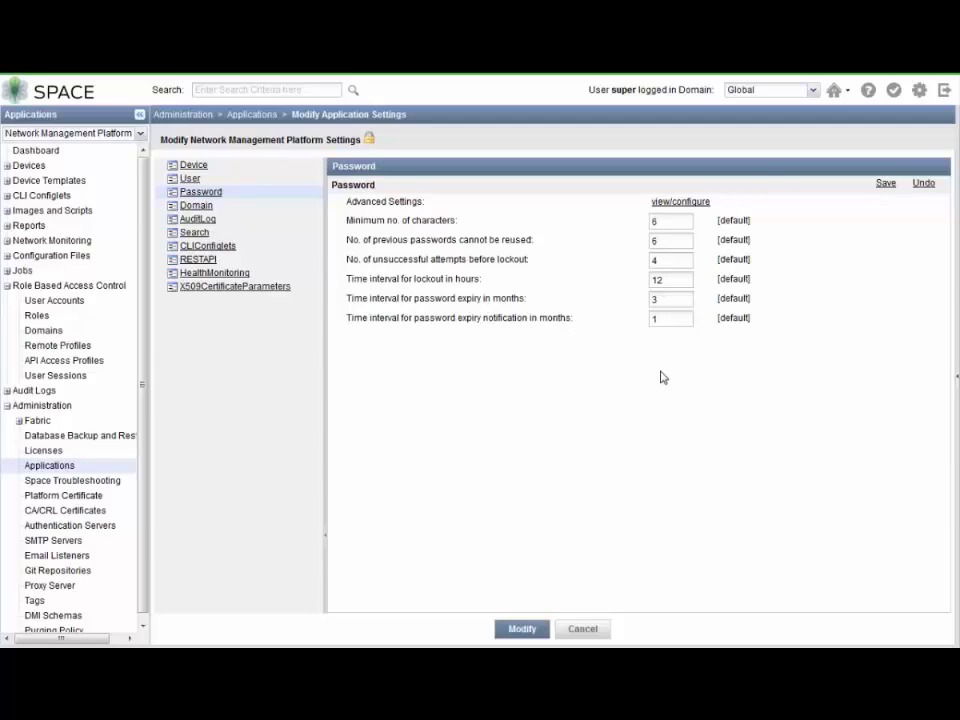
mouse_move(660, 384)
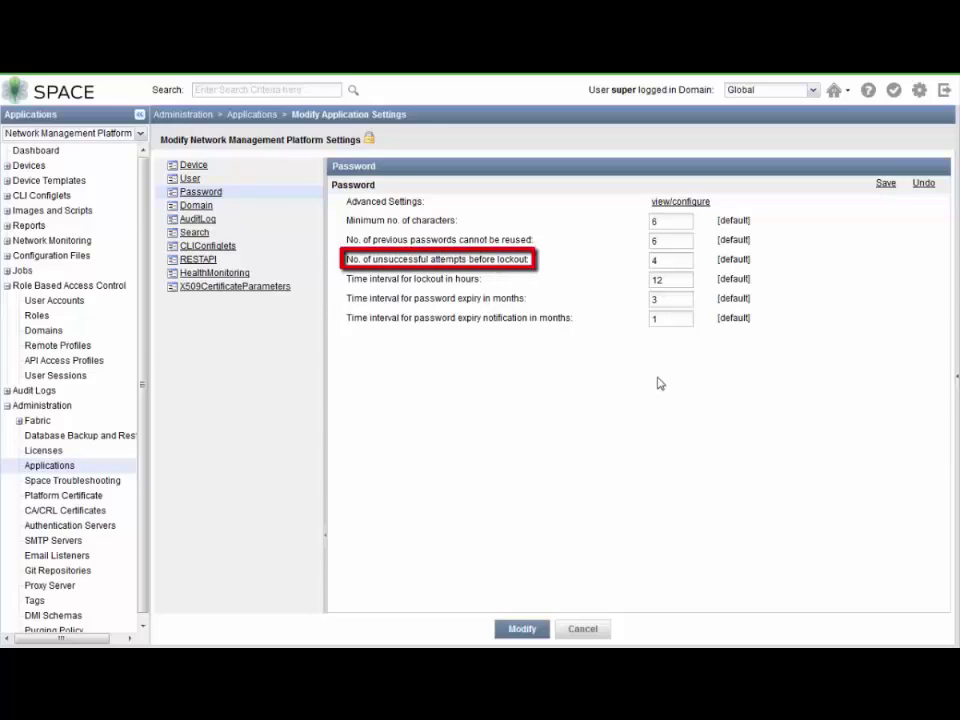
click(654, 260)
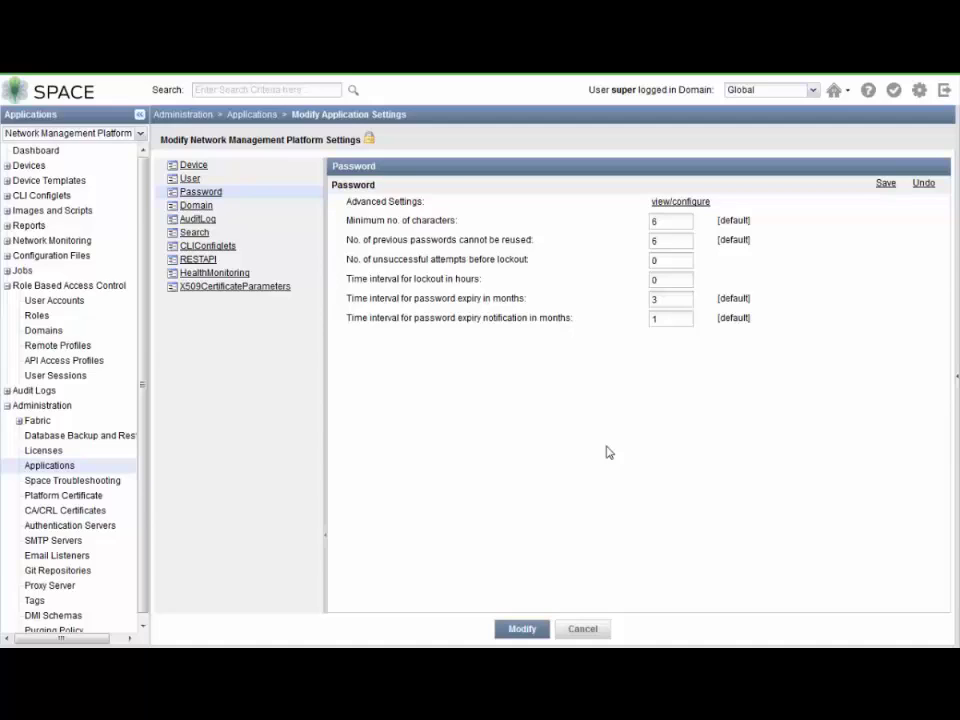
mouse_move(732, 370)
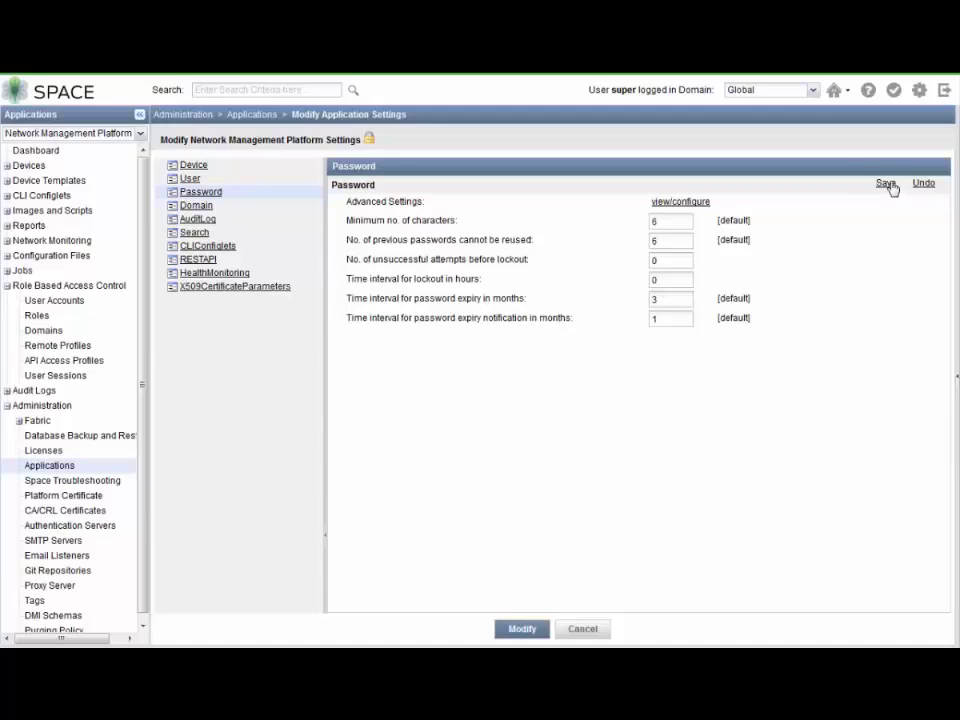
click(886, 184)
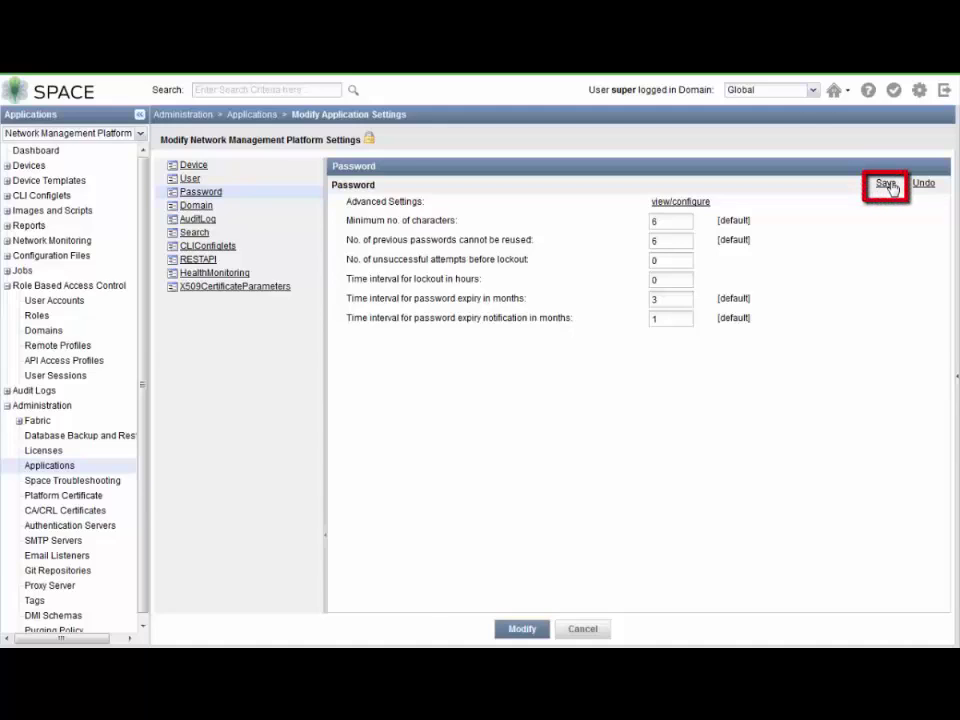
click(888, 184)
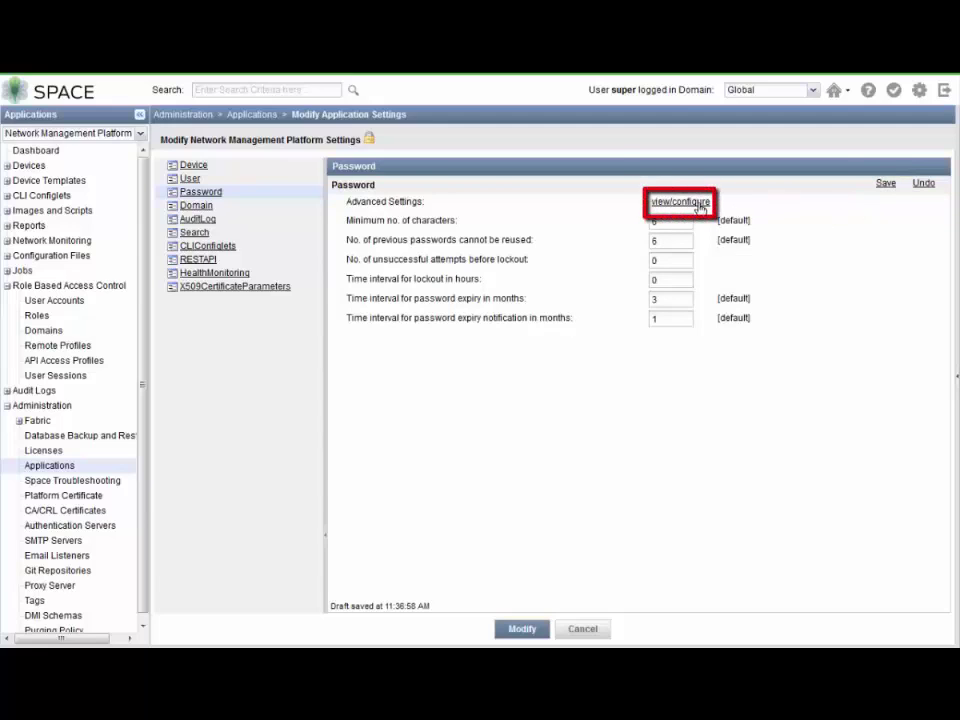
Enable the special-character and uppercase requirements under Advanced Settings and save the rules
click(676, 200)
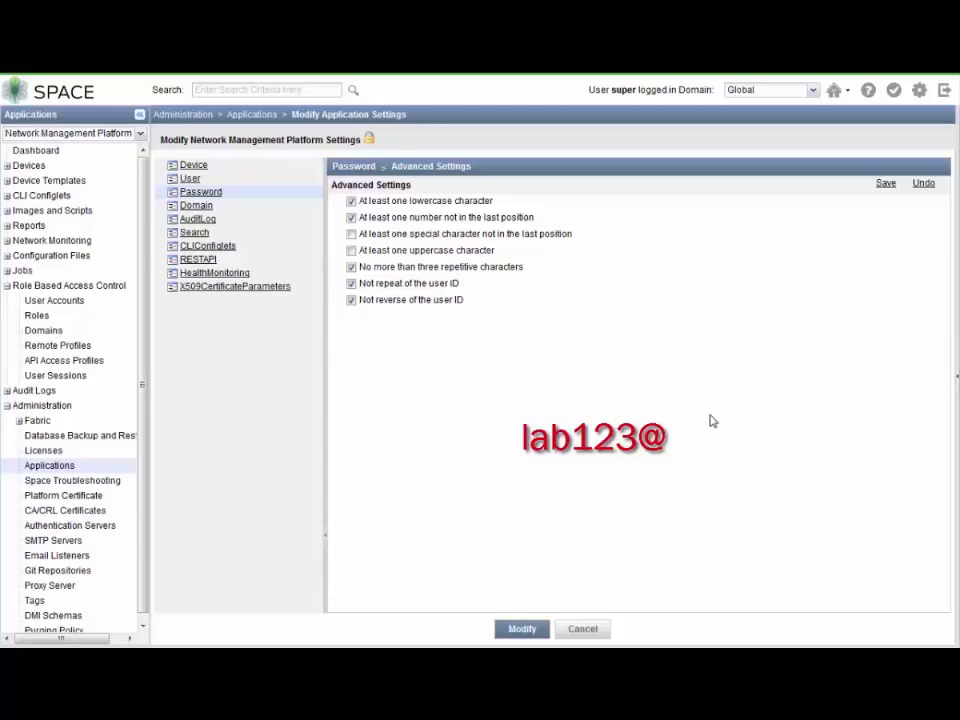
click(350, 232)
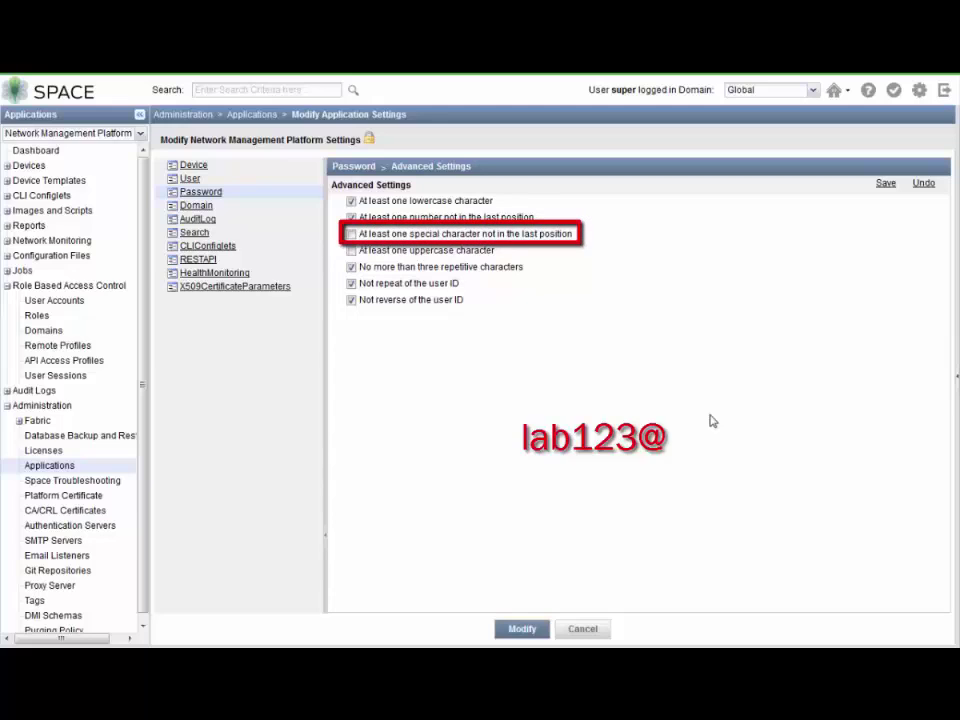
click(352, 232)
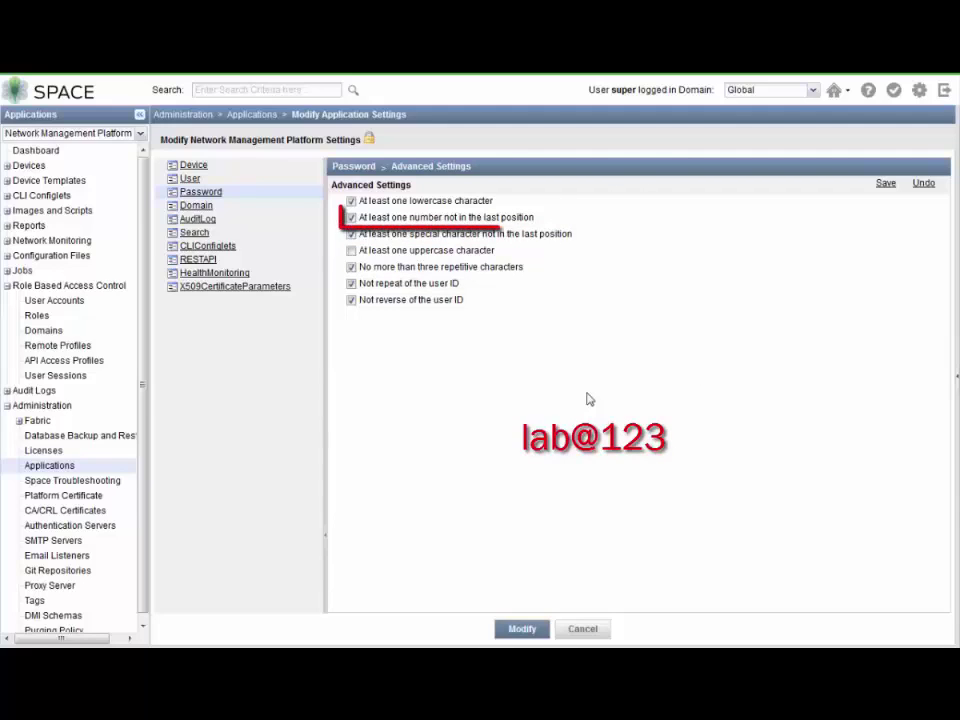
click(352, 216)
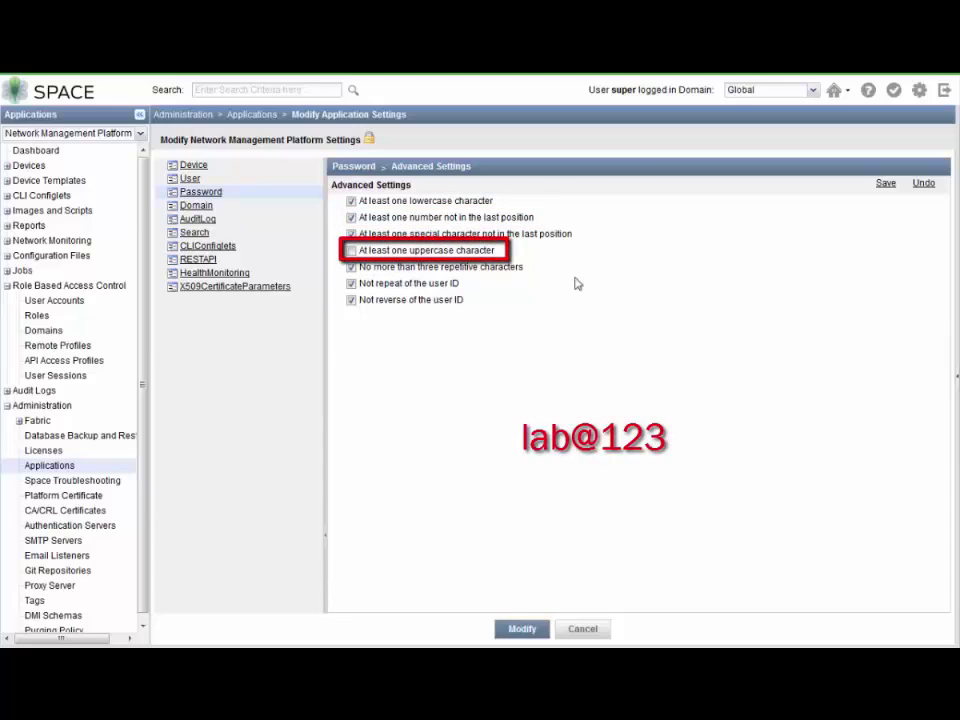
click(352, 250)
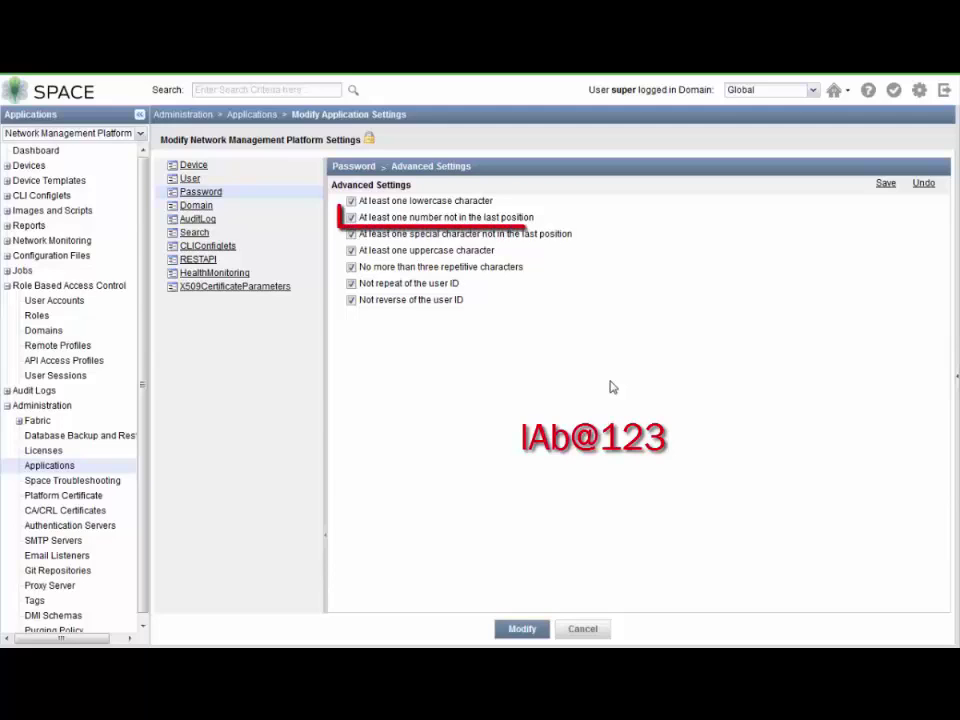
click(352, 216)
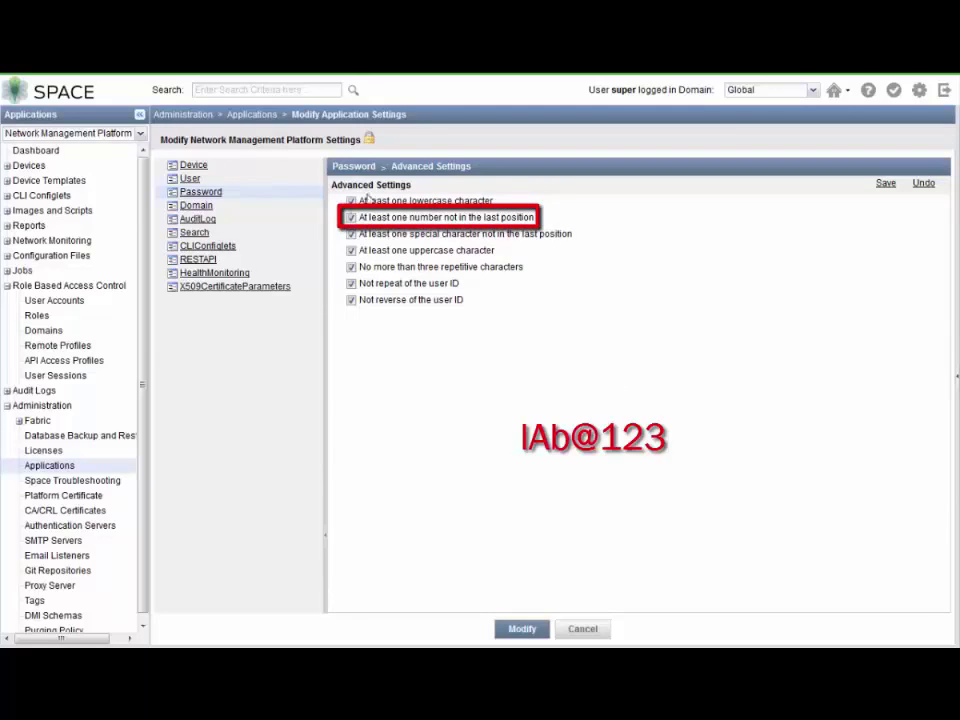
click(348, 216)
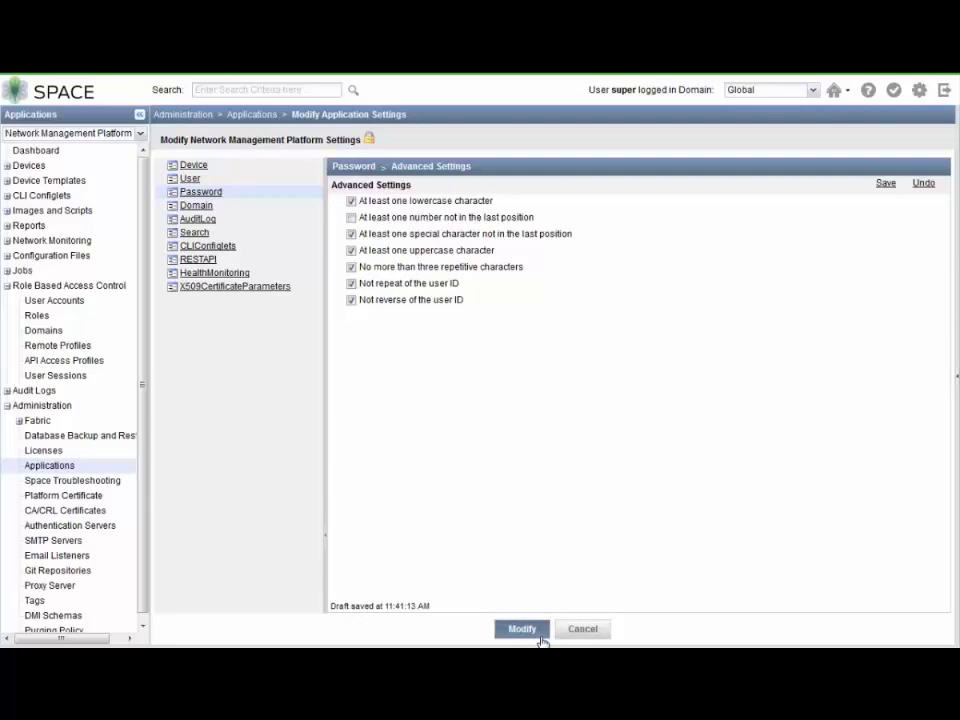
Apply the modified platform settings with Modify, returning to the Applications list
click(520, 628)
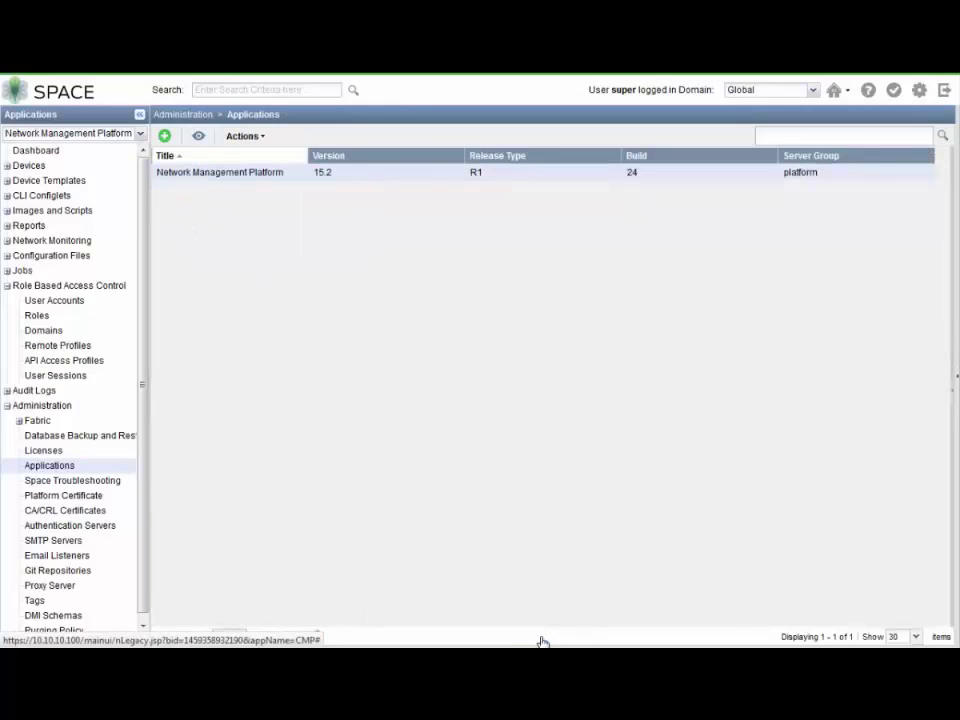
mouse_move(920, 90)
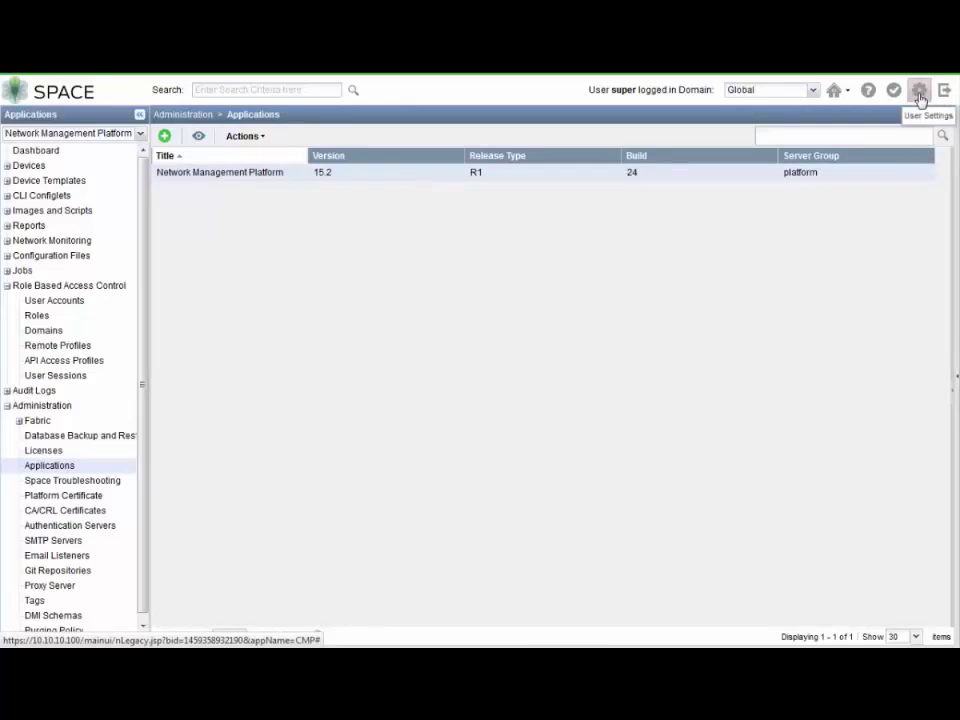
click(916, 90)
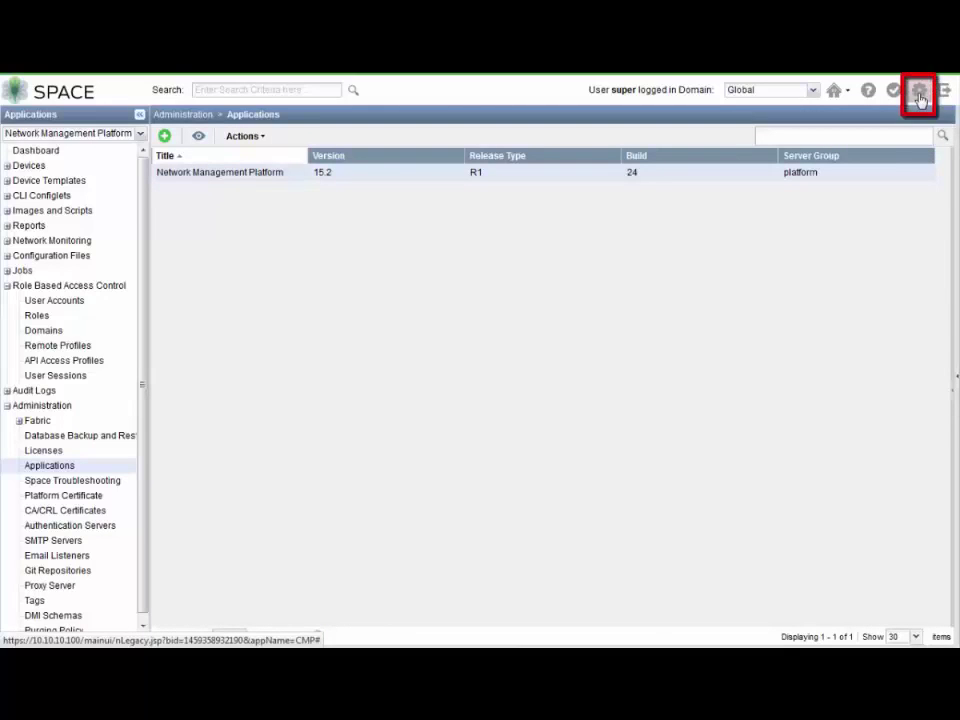
click(918, 90)
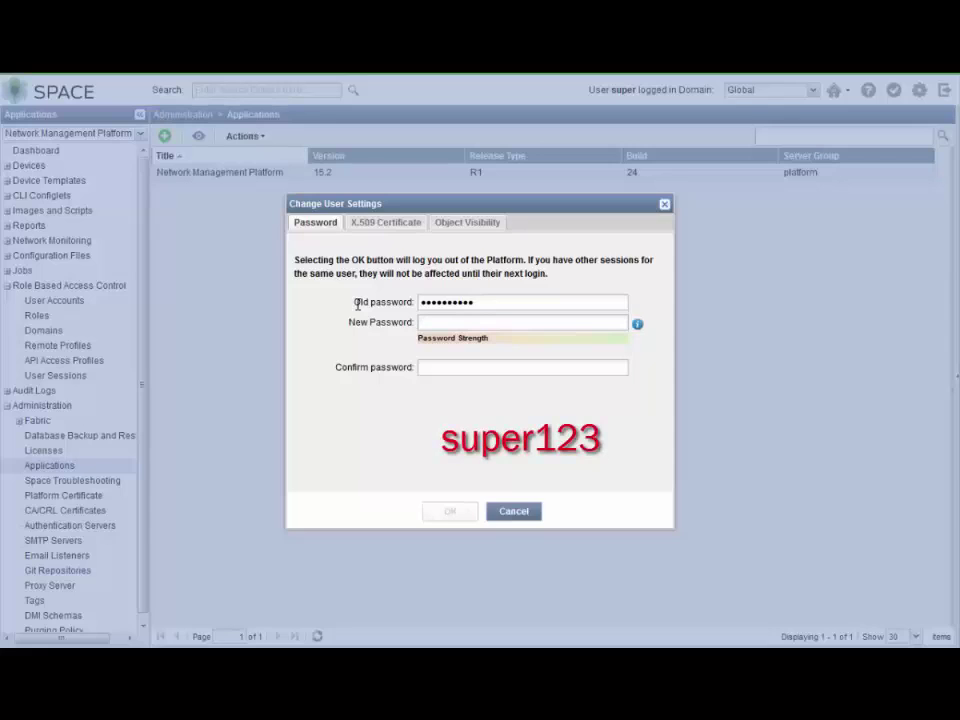
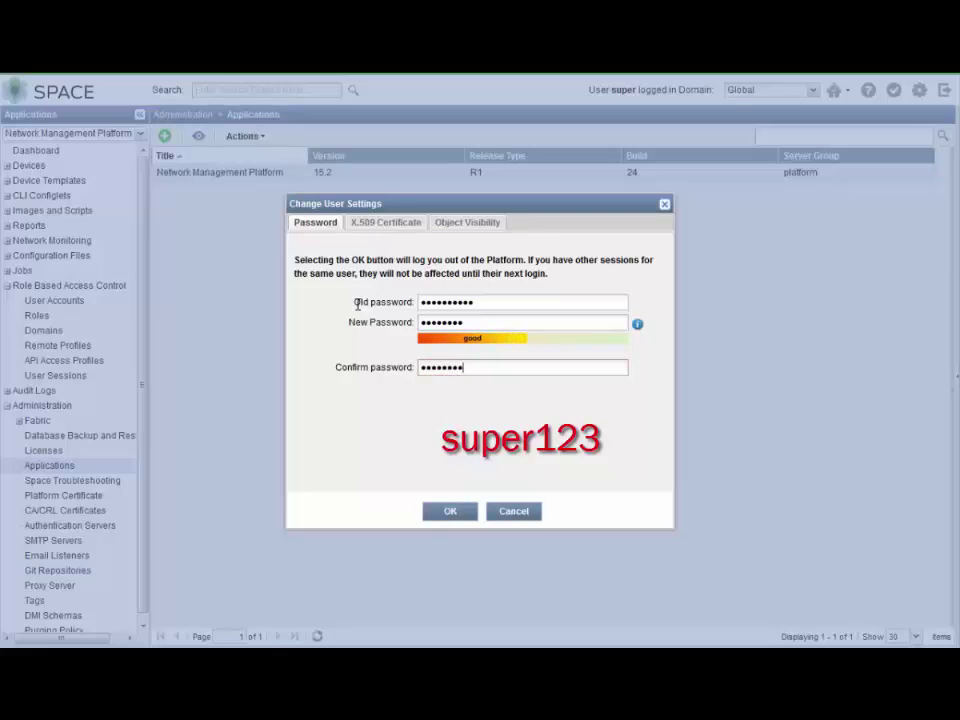
click(448, 512)
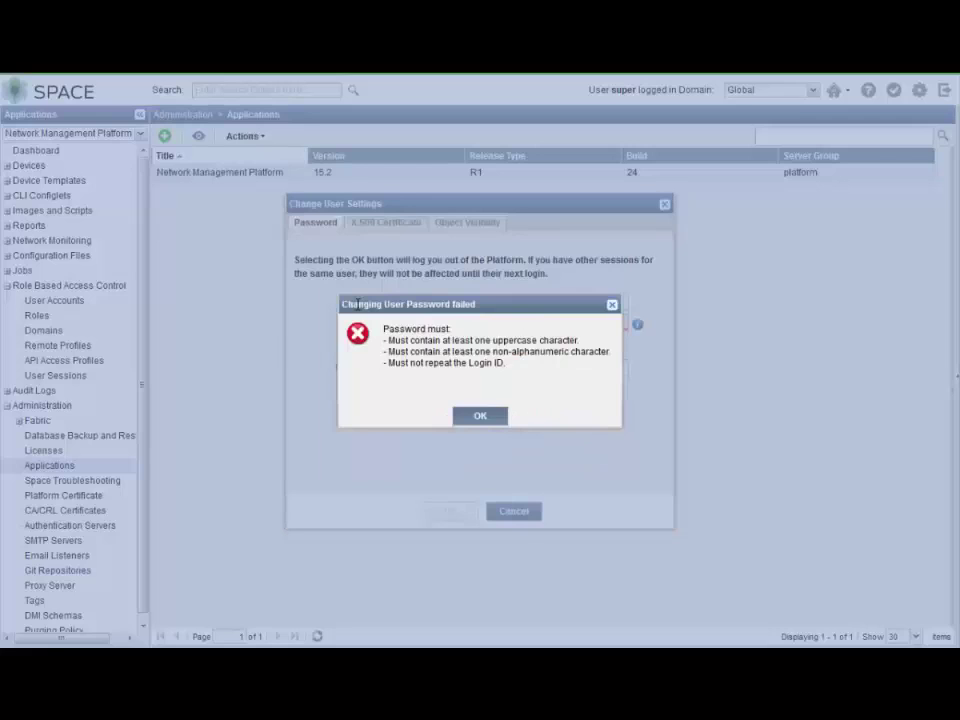
mouse_move(278, 328)
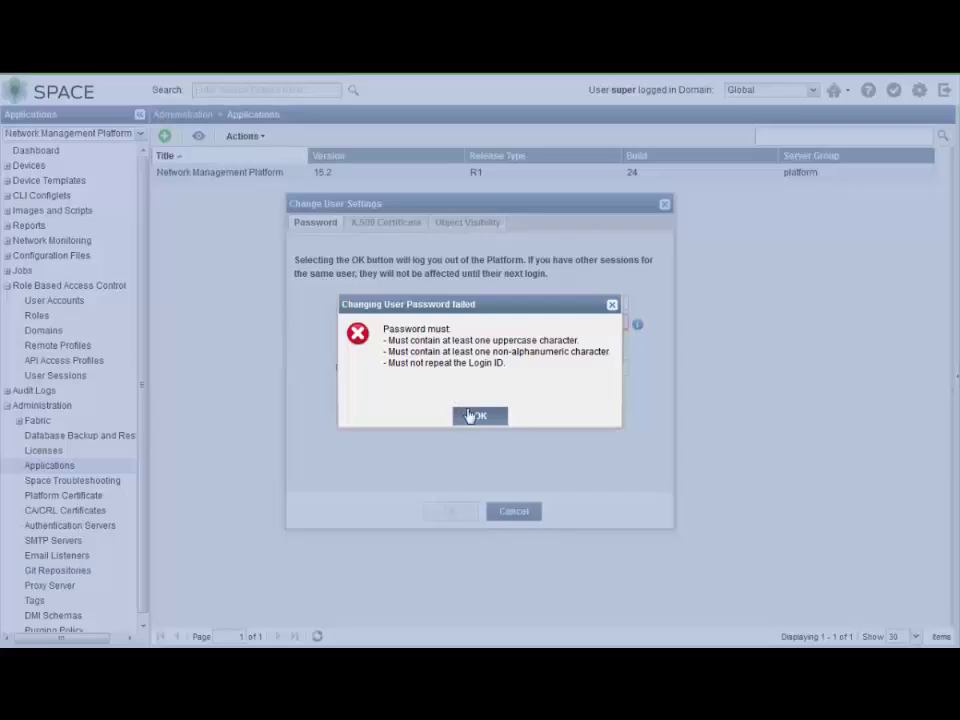
click(478, 416)
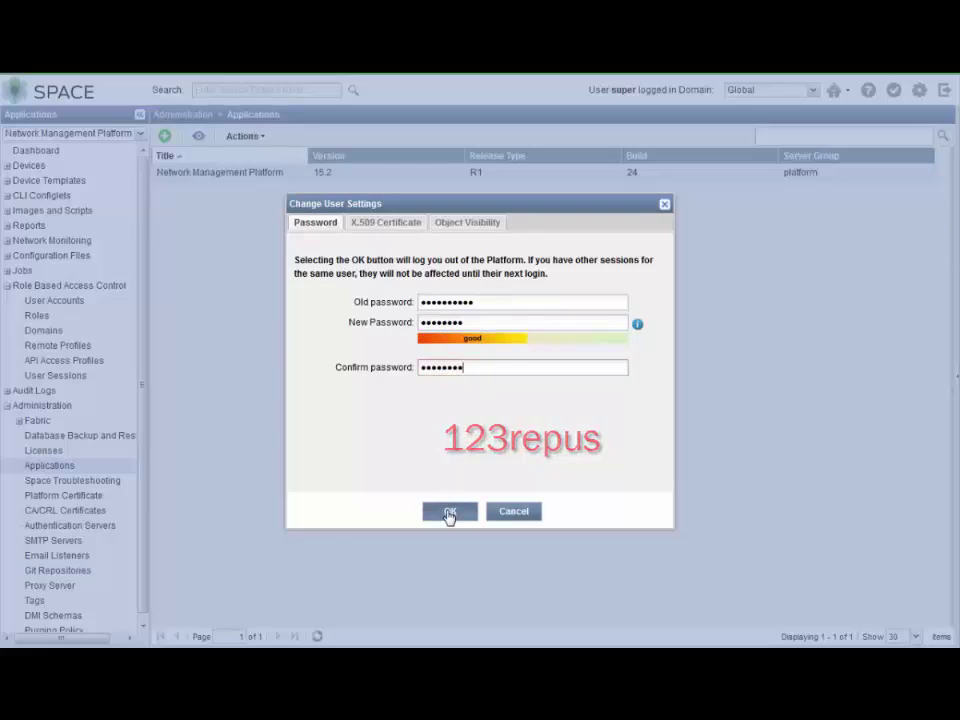
click(448, 512)
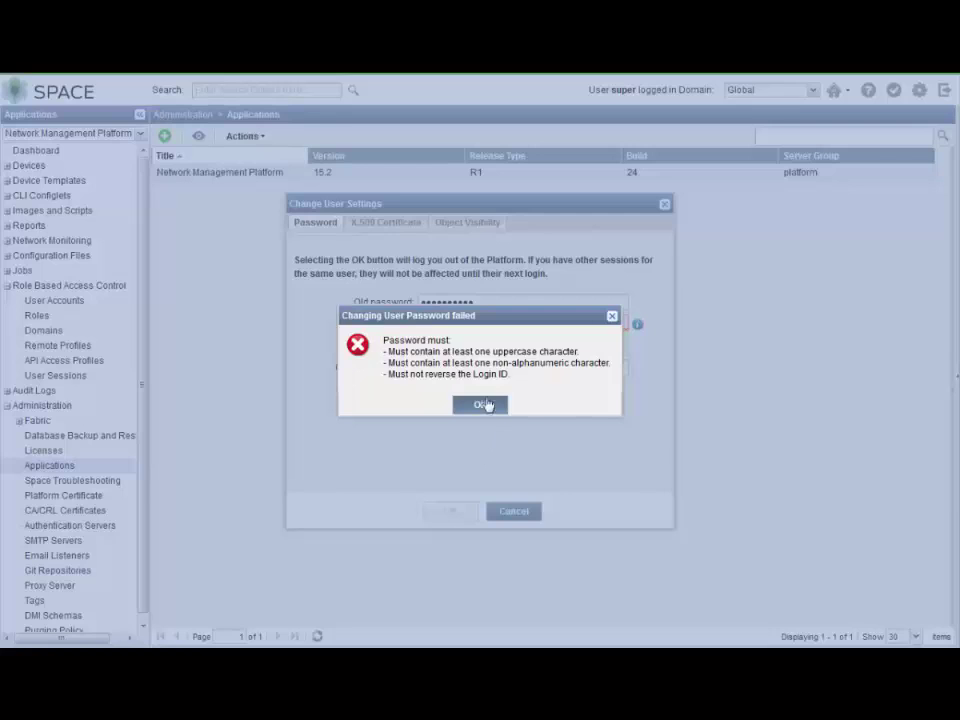
click(480, 404)
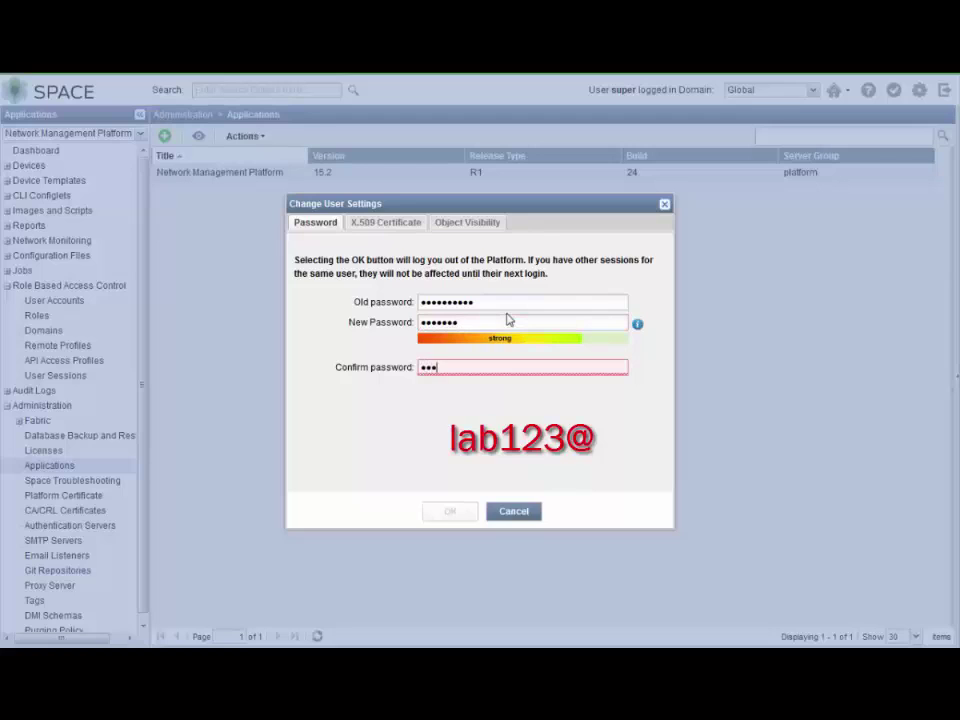
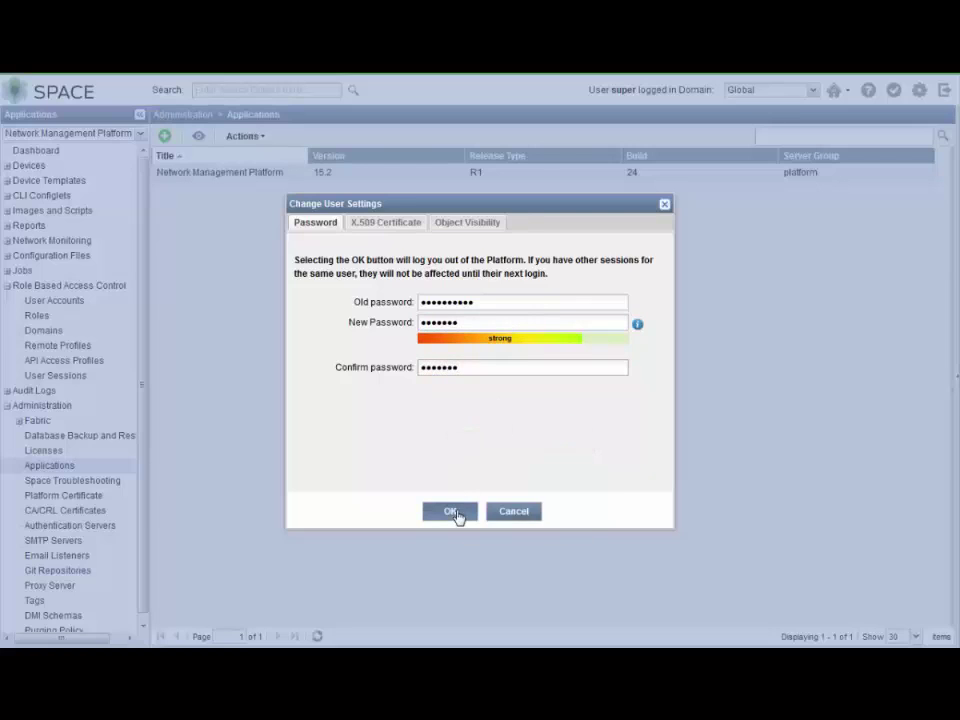
click(448, 512)
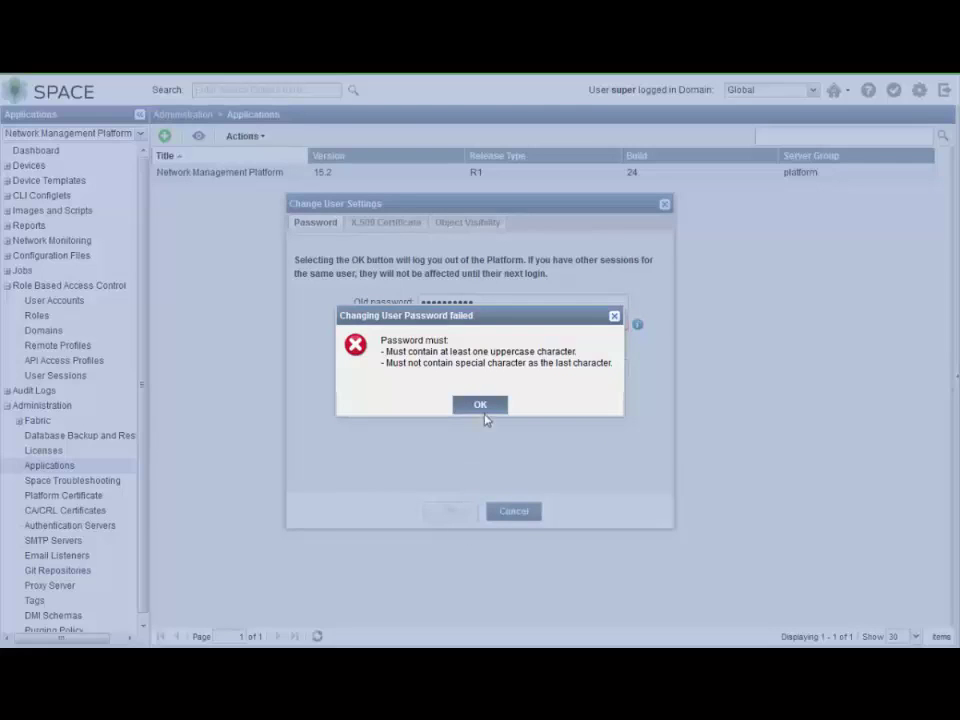
click(480, 404)
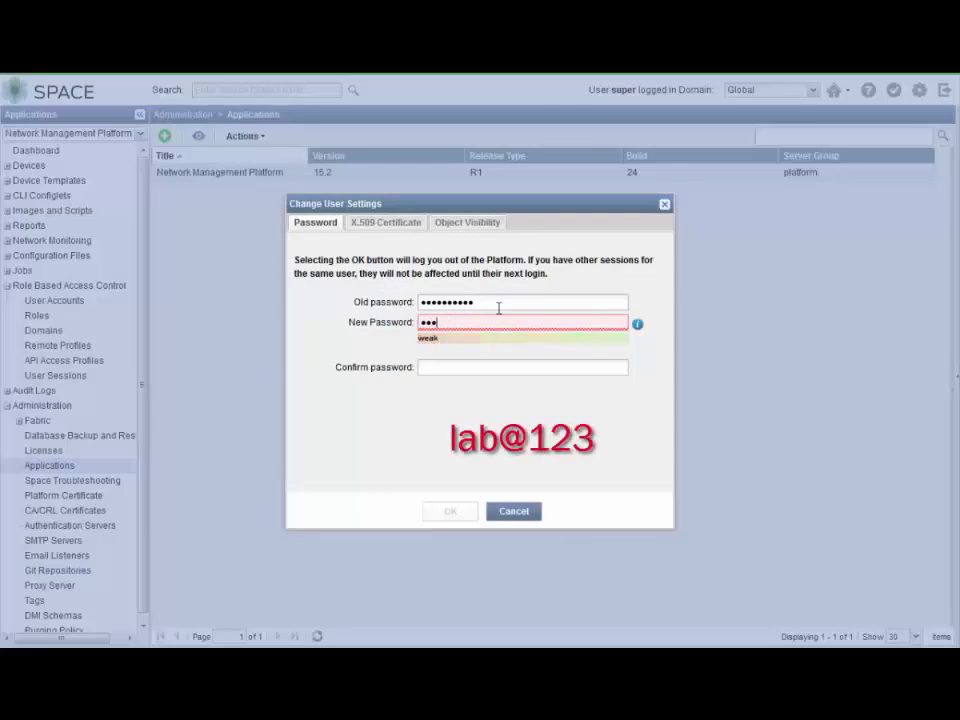
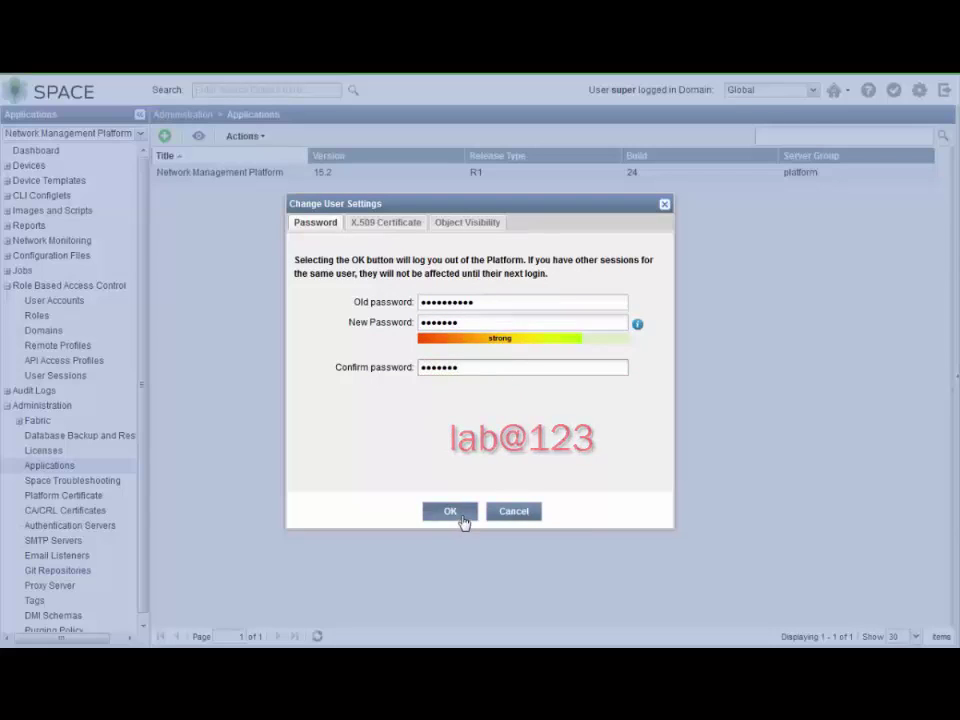
click(450, 512)
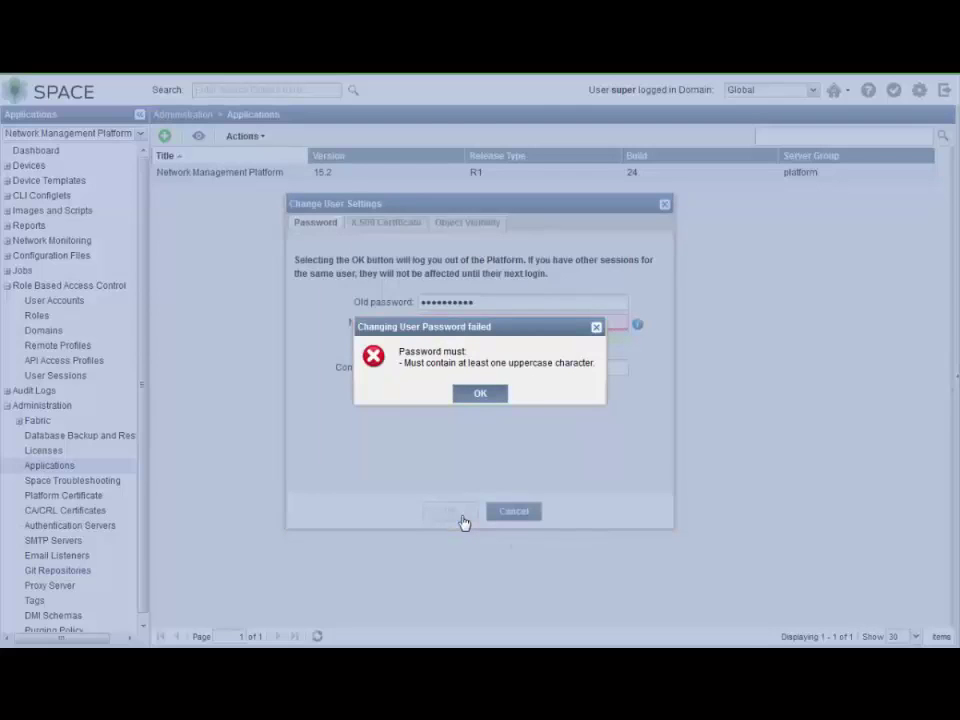
click(480, 392)
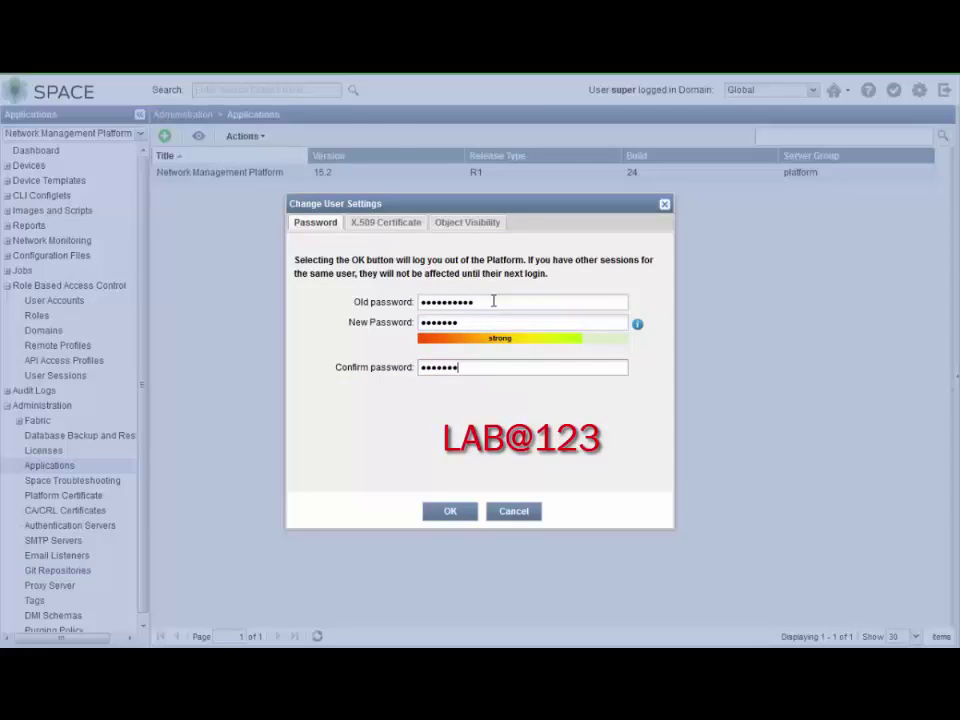
click(448, 512)
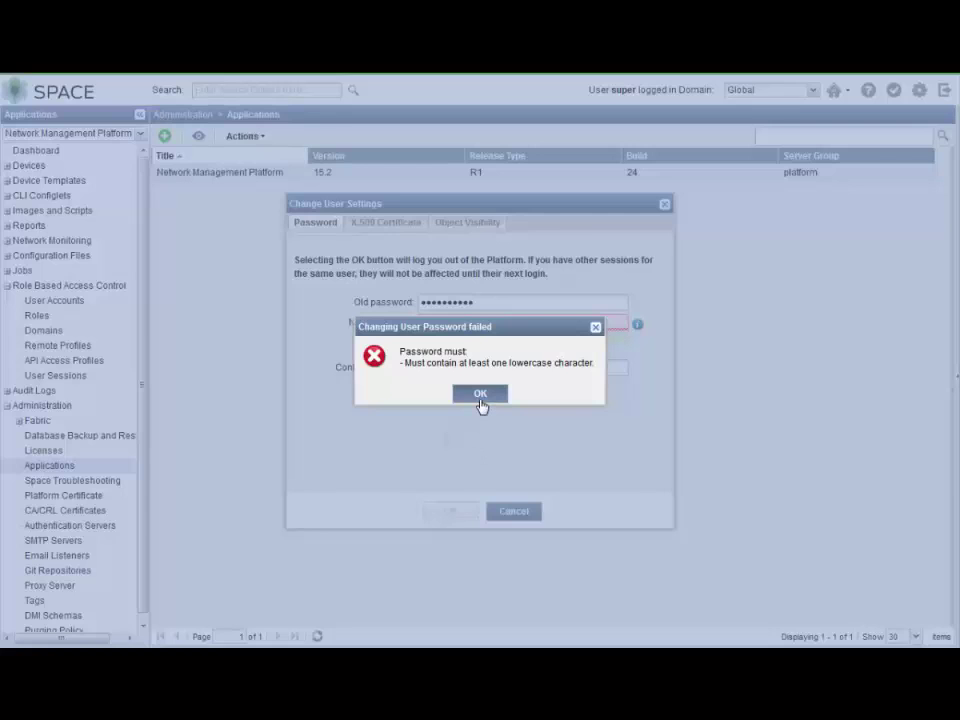
click(480, 392)
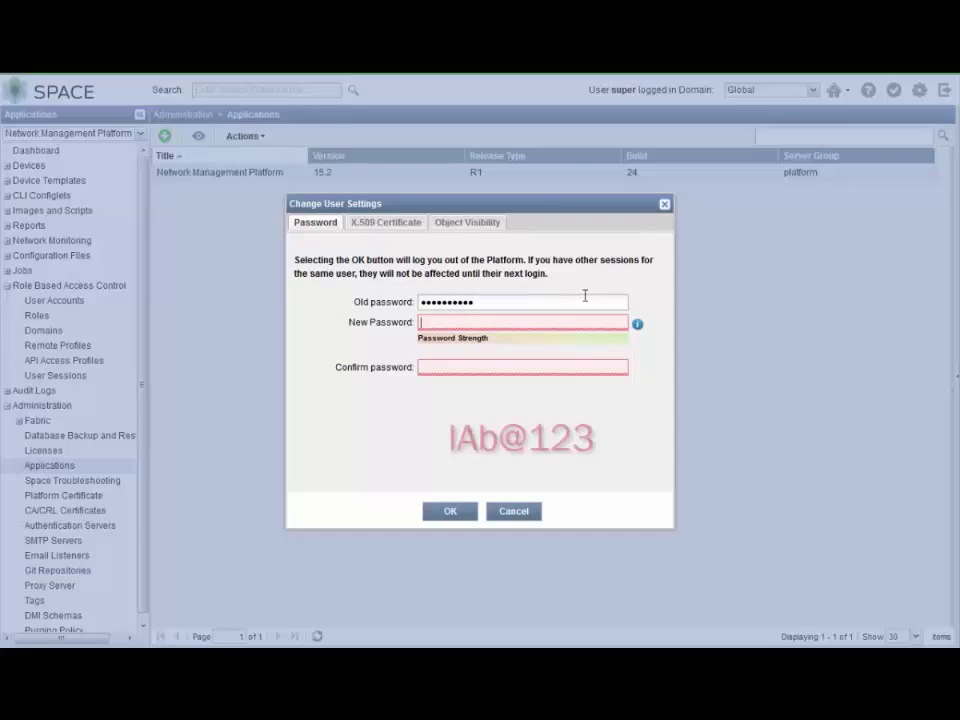
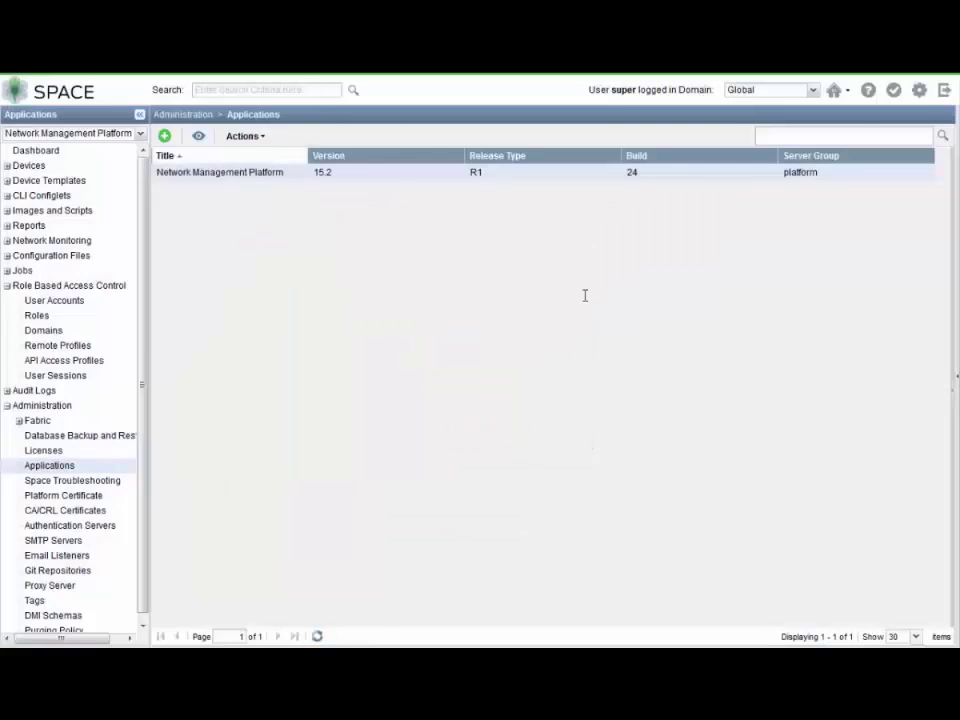
click(950, 88)
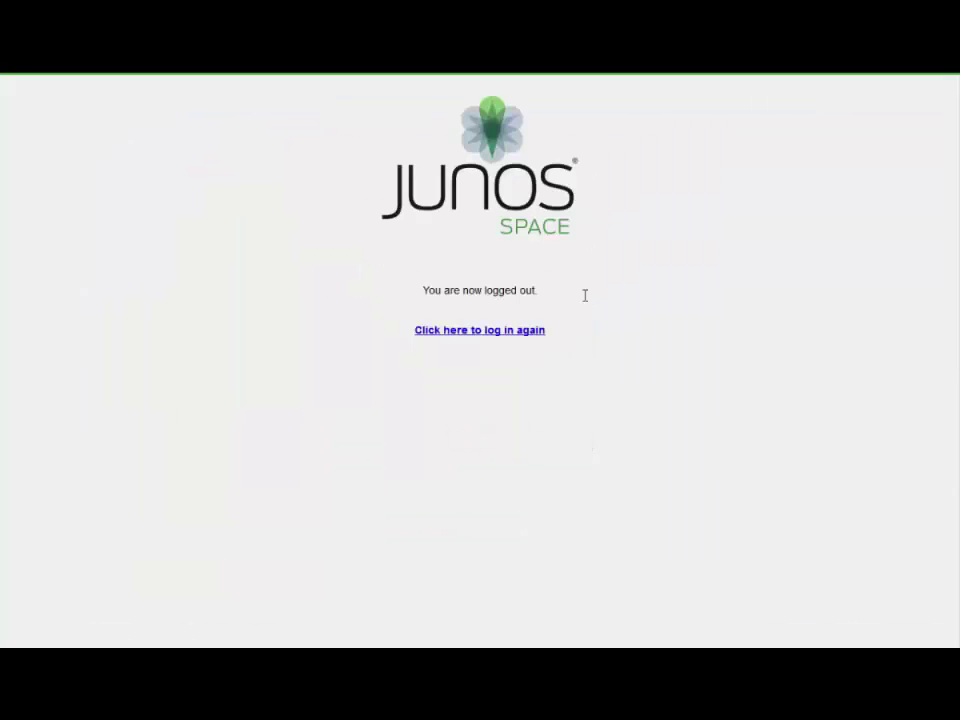
Log in again as super with the new password and dismiss the notification on the Dashboard
click(478, 330)
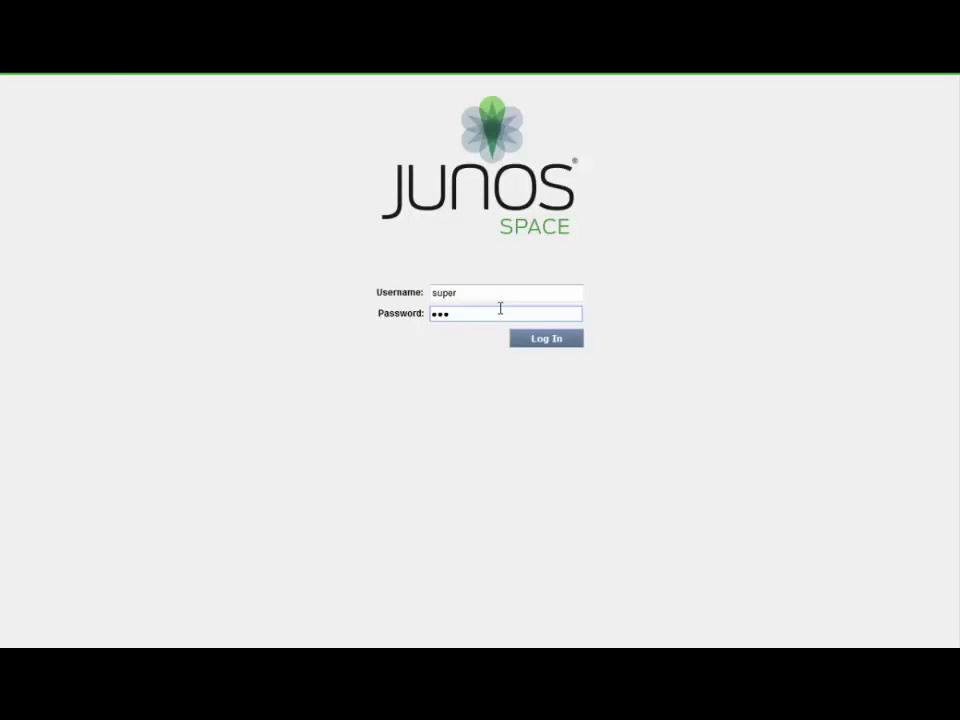
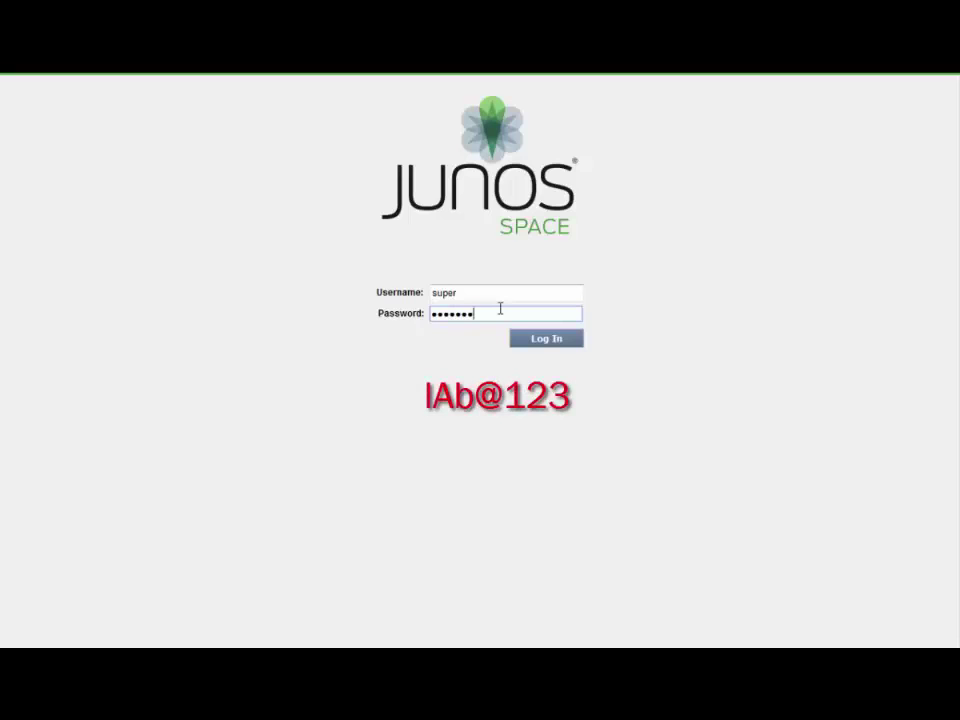
click(546, 338)
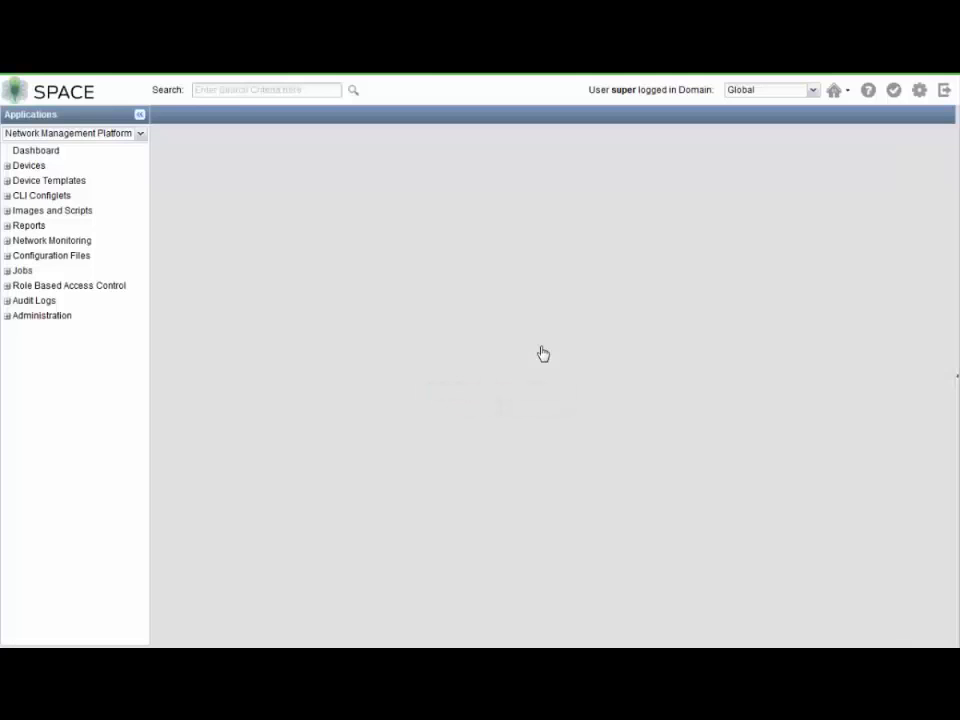
click(36, 150)
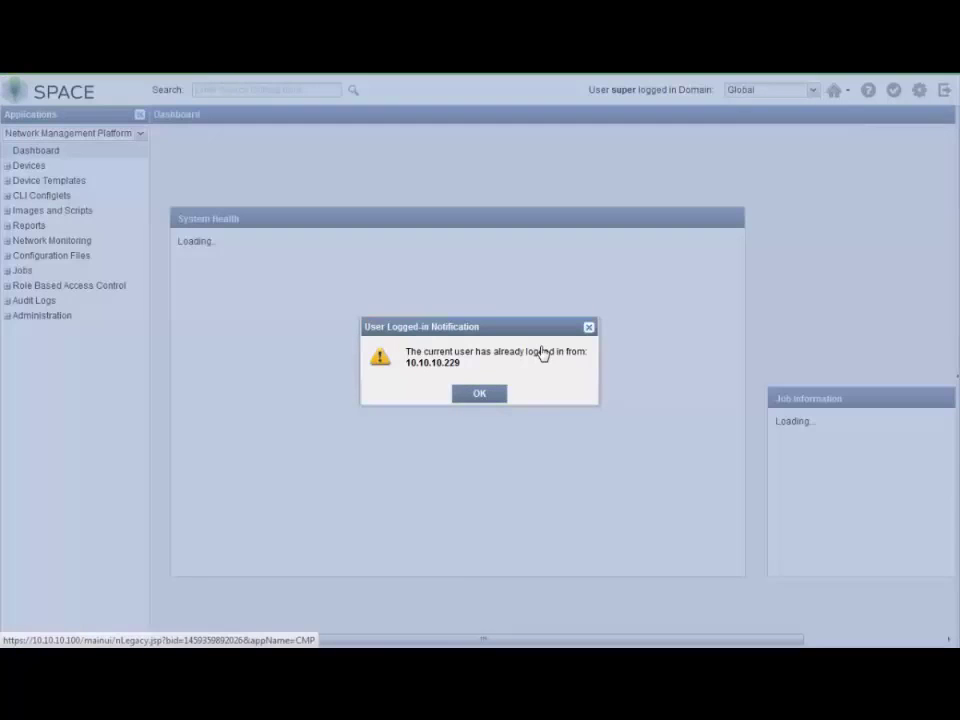
click(480, 392)
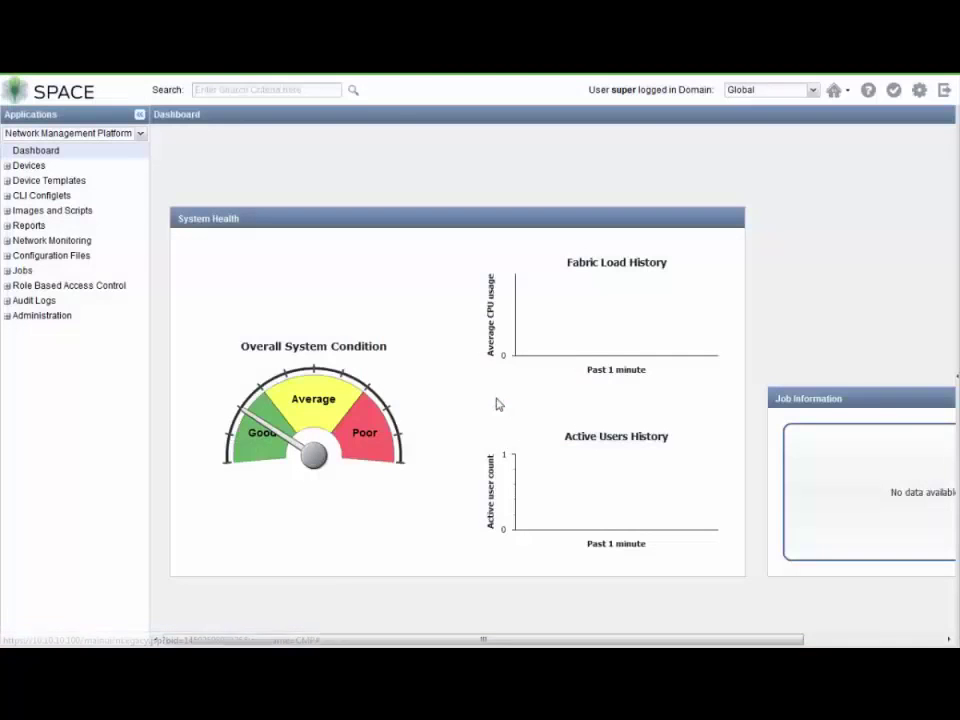